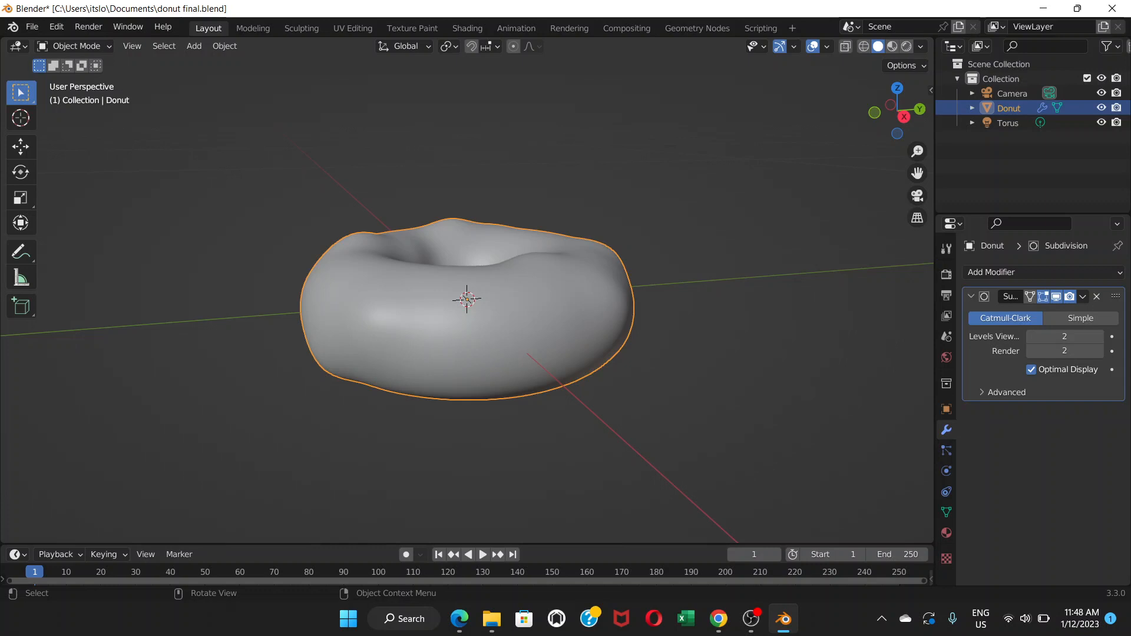
Step: Enter Edit Mode on the donut to start editing its vertices
key("Tab")
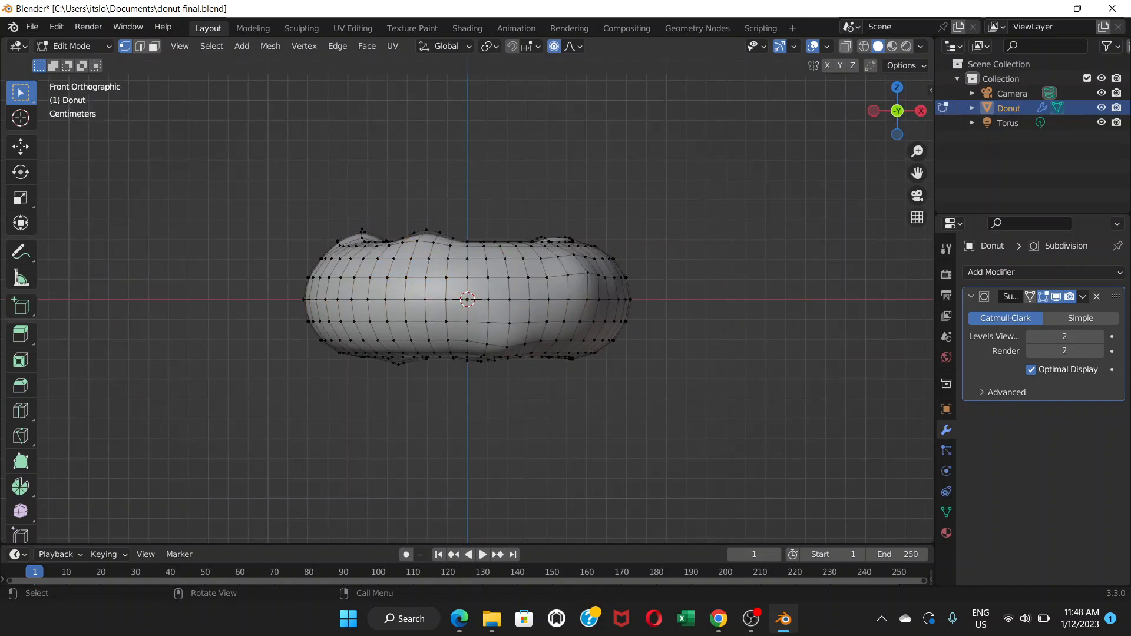
mouse_move(845, 47)
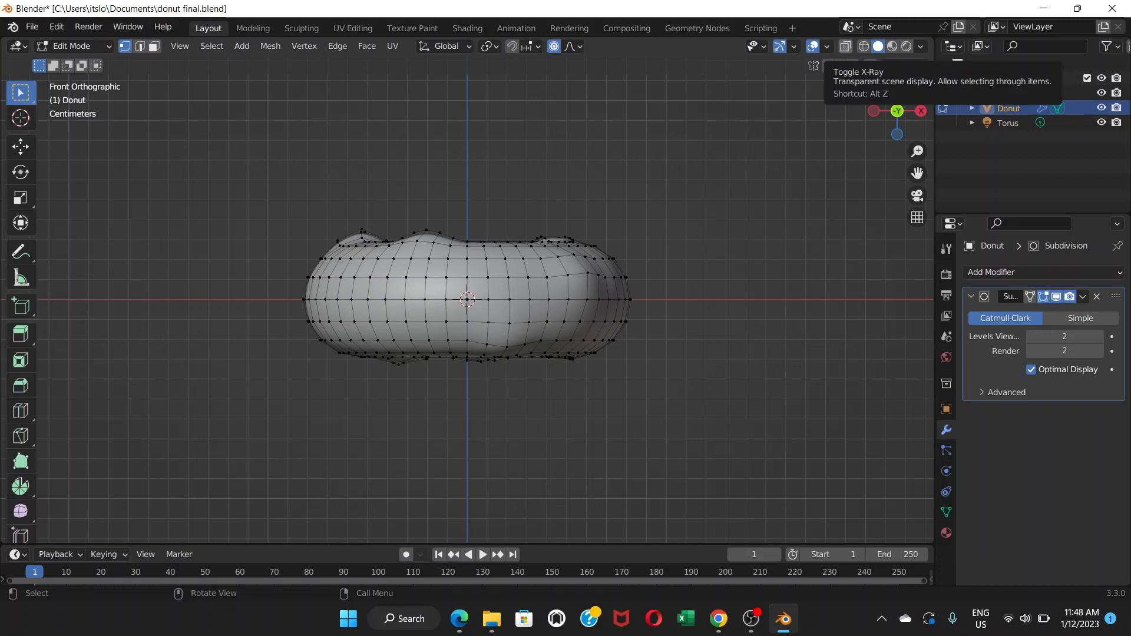
Step: Turn on X-Ray so the donut's hidden vertices can be selected
left_click(845, 47)
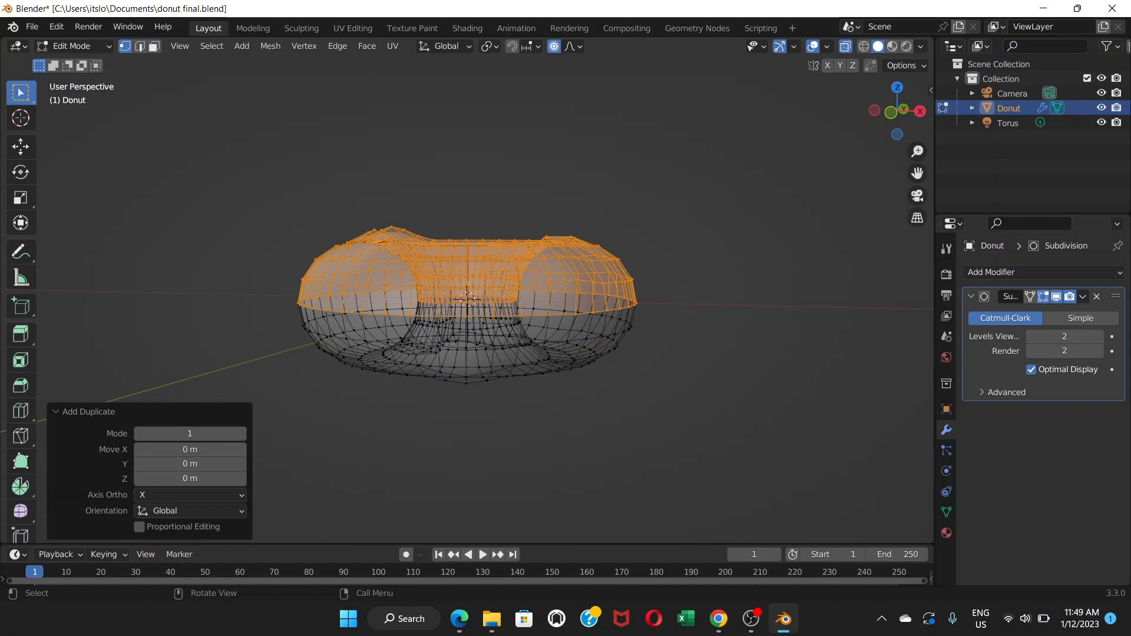
Step: Separate the duplicated top faces into a new object using Separate > Selection
key("P")
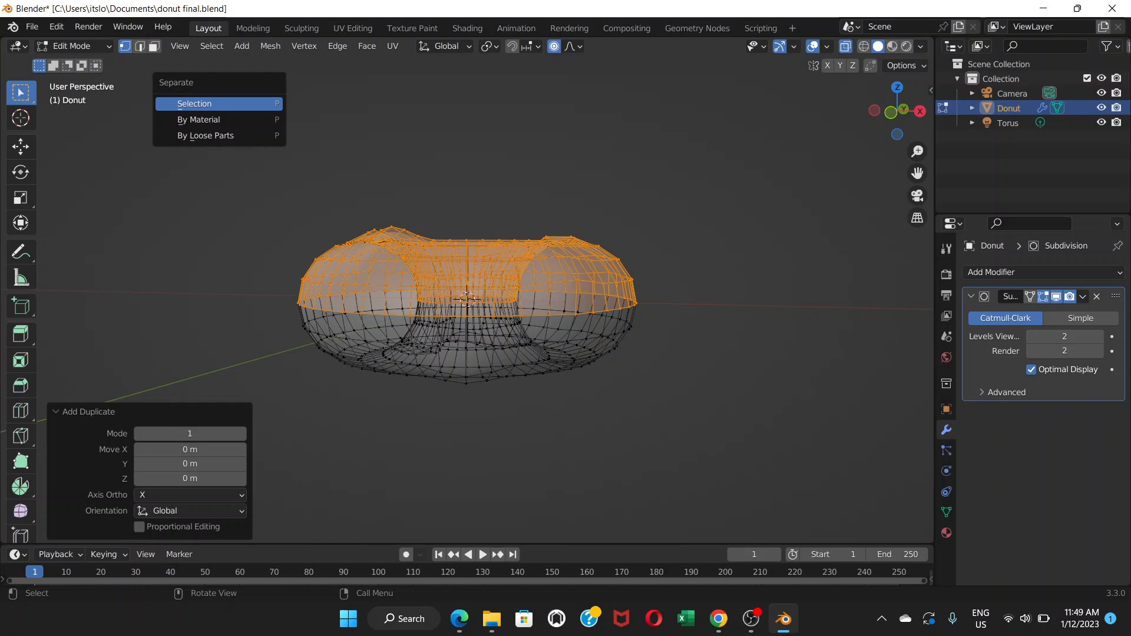
left_click(194, 104)
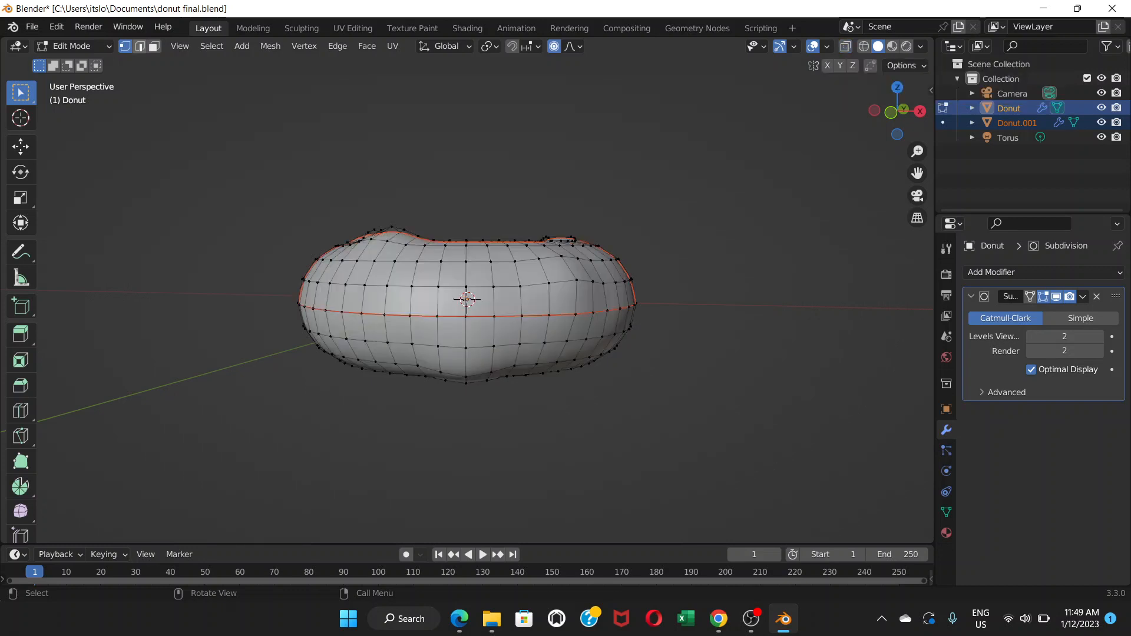
Step: Switch to Object Mode and alternately select Donut and Donut.001 in the Outliner
left_click(73, 46)
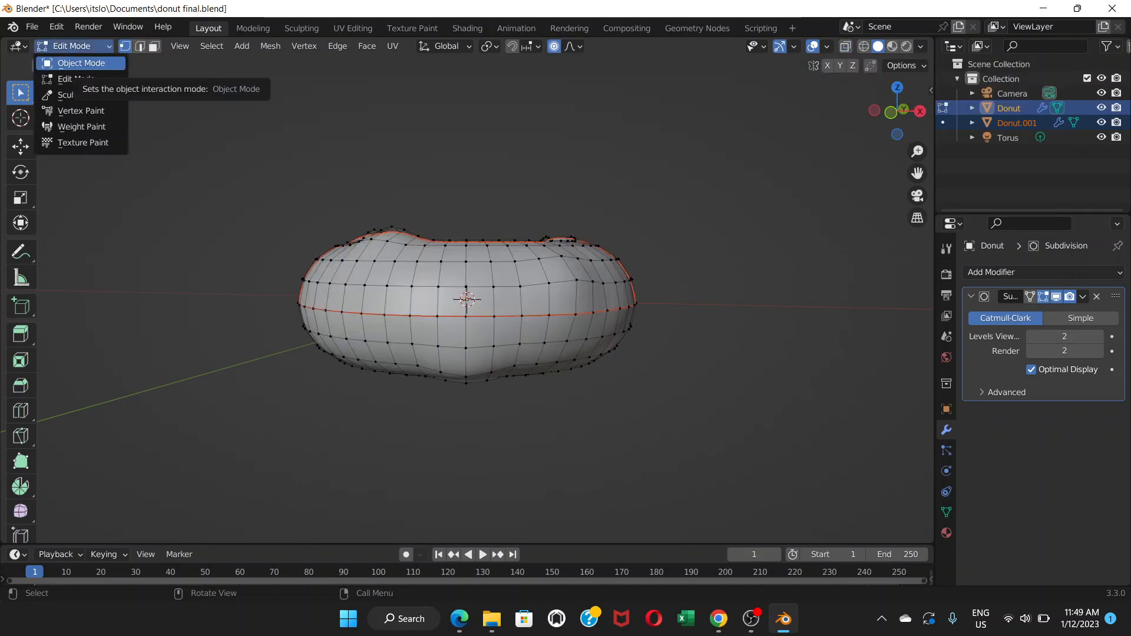
left_click(82, 64)
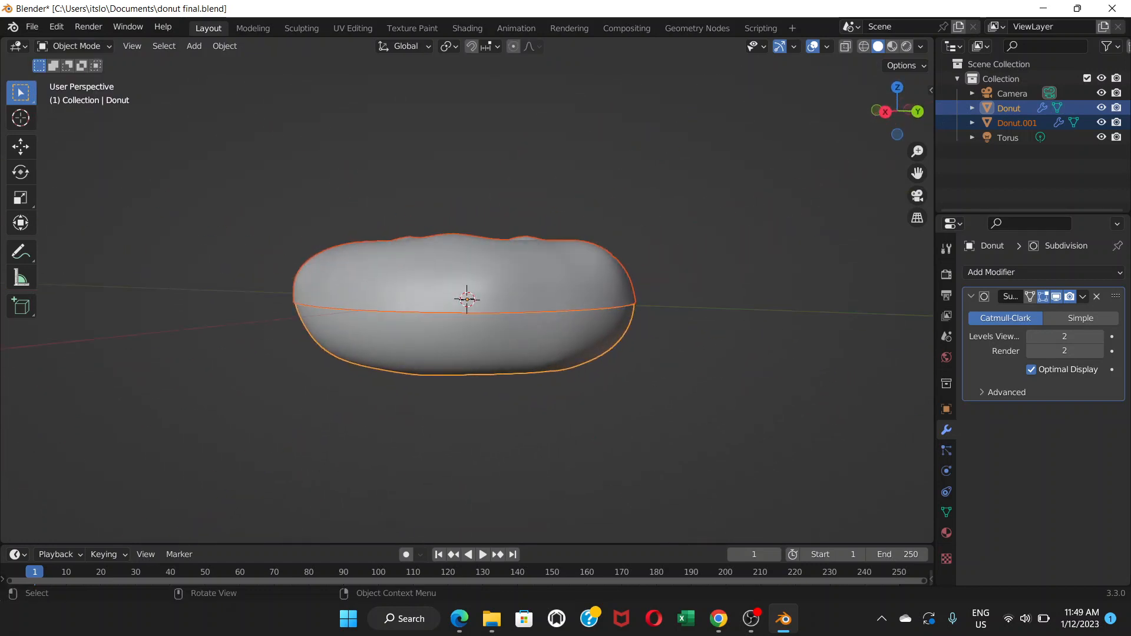
left_click(1009, 108)
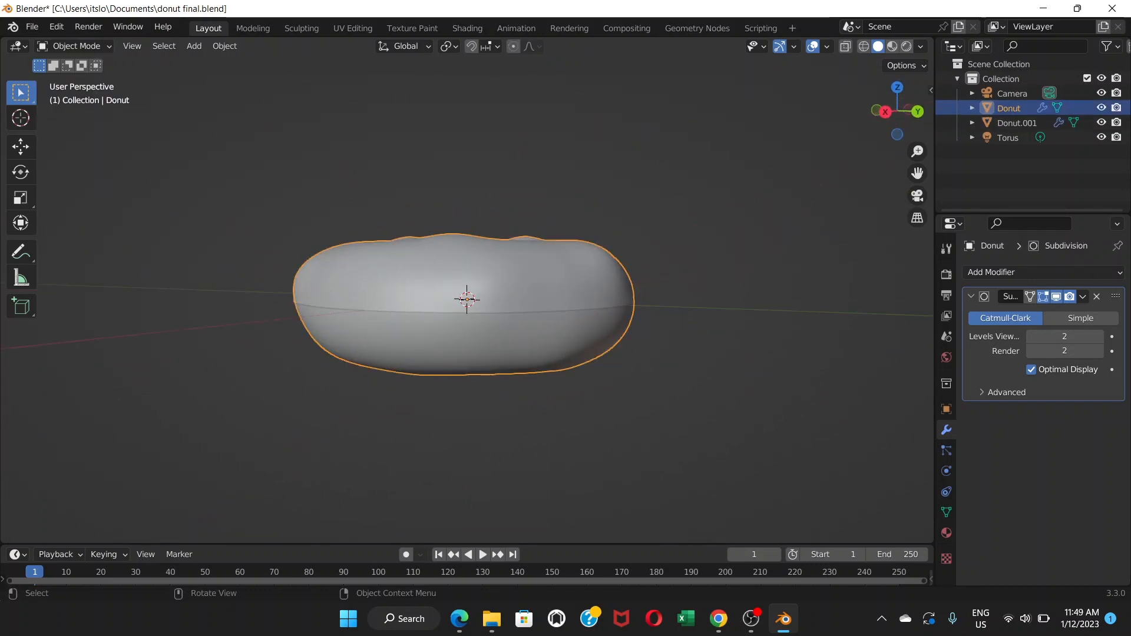
left_click(1017, 122)
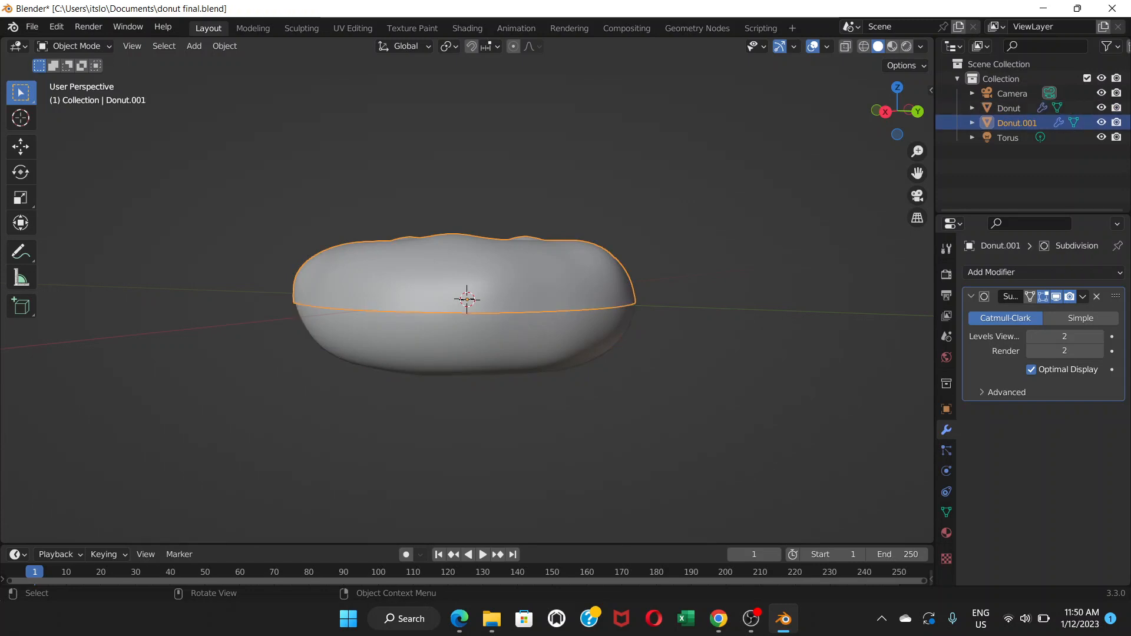
left_click(1008, 108)
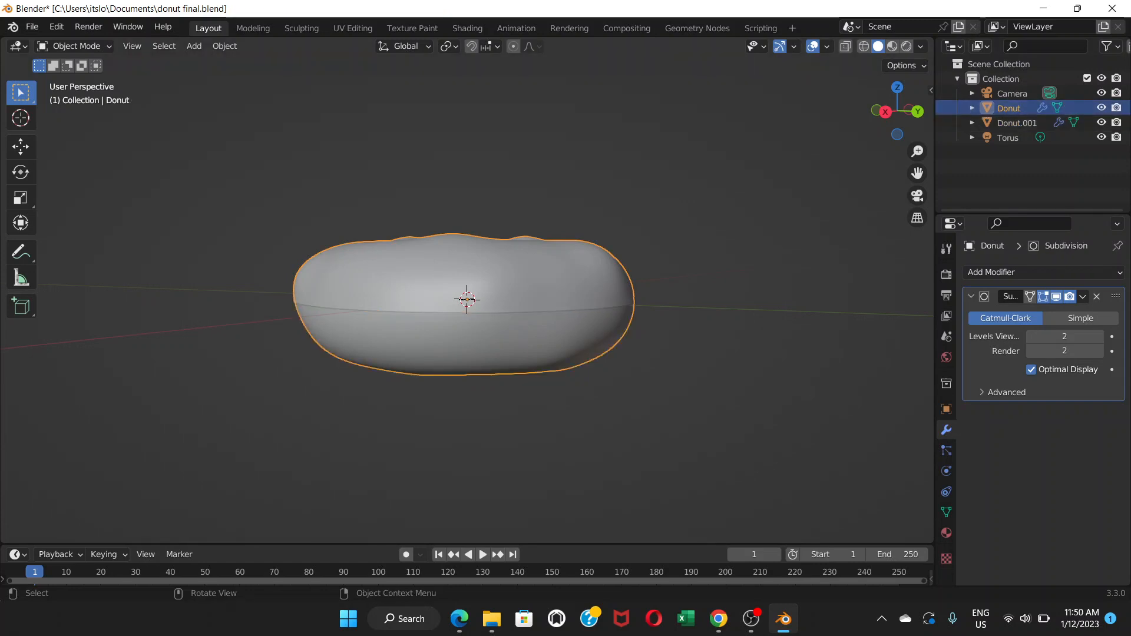
left_click(1017, 122)
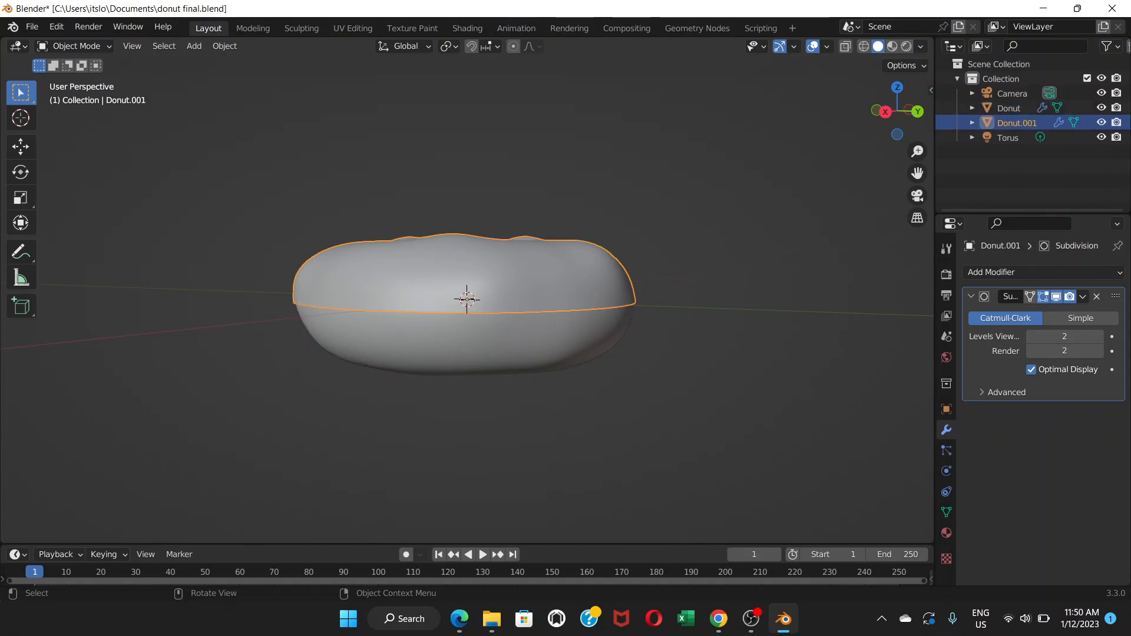
Step: Rename Donut.001 to 'icing' in the Outliner, then select the donut body
double_click(1017, 123)
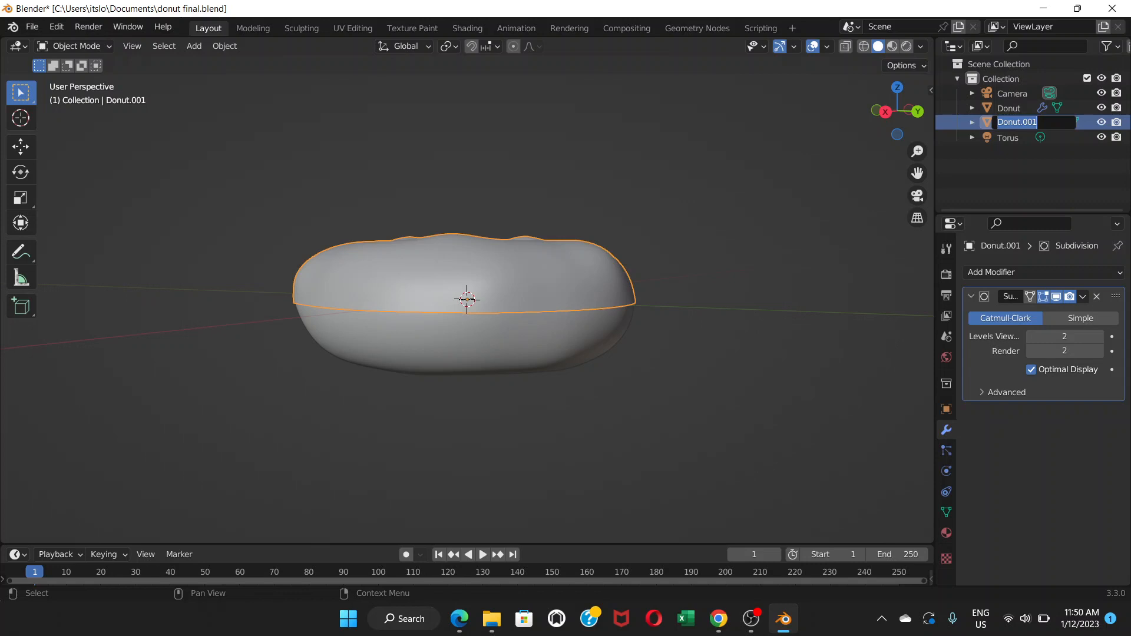
type("icing")
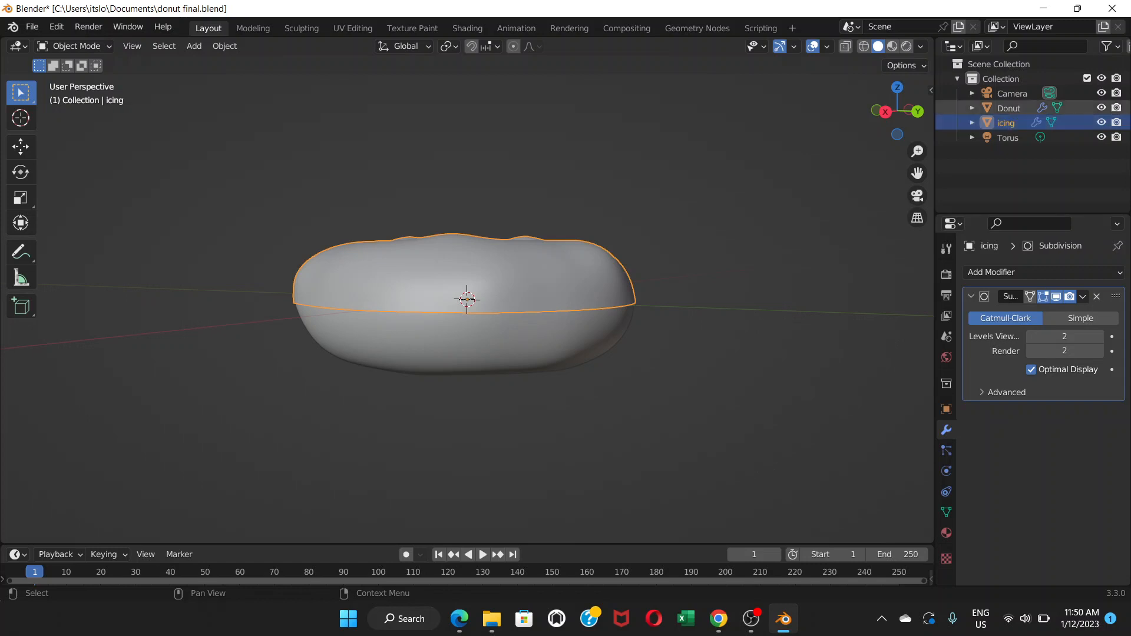
left_click(1009, 108)
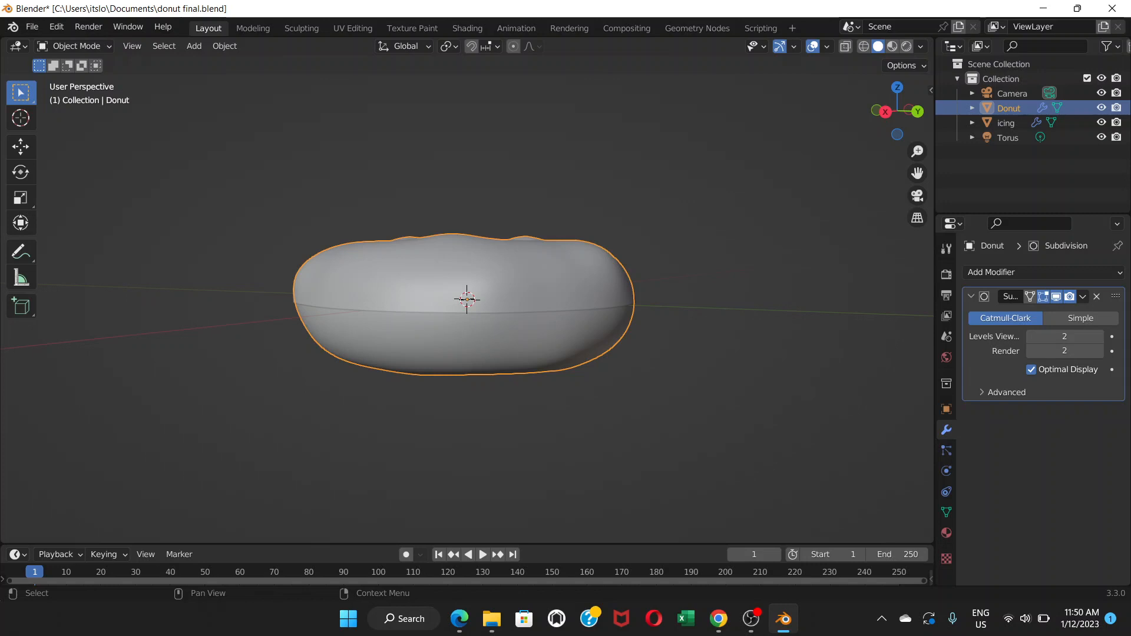
double_click(1009, 108)
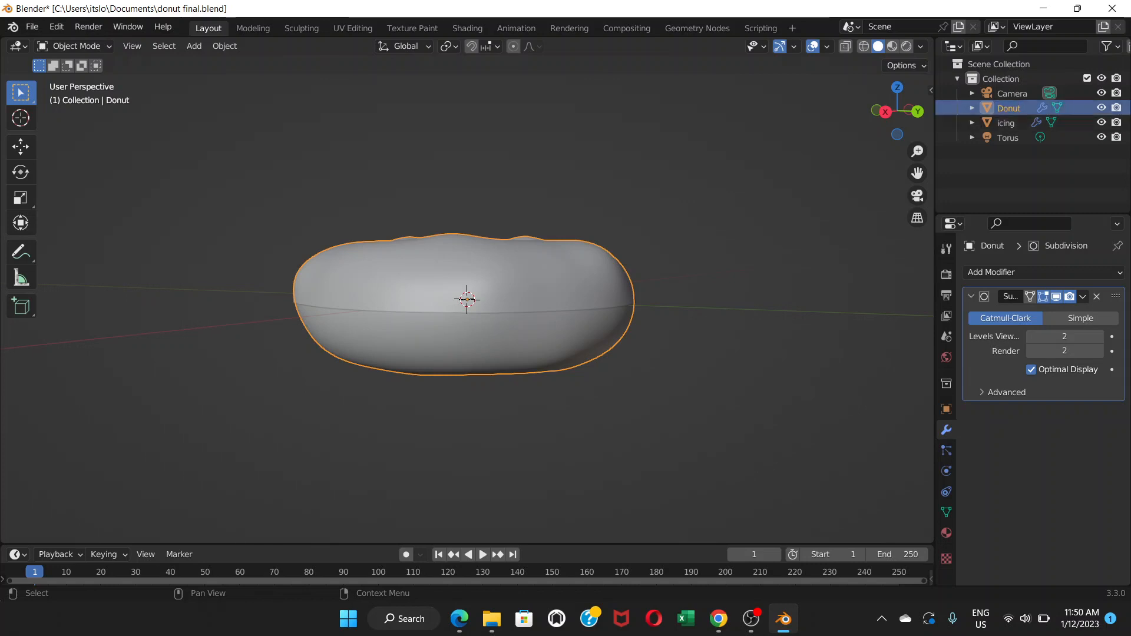
double_click(1010, 108)
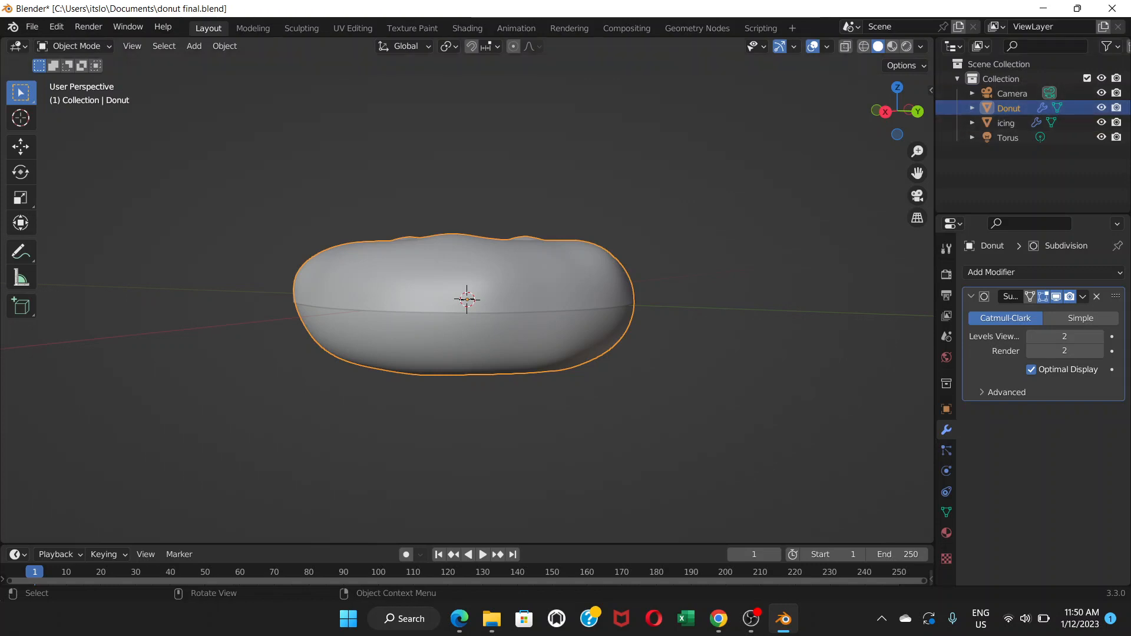
Step: Select the icing object in the Outliner
left_click(1006, 122)
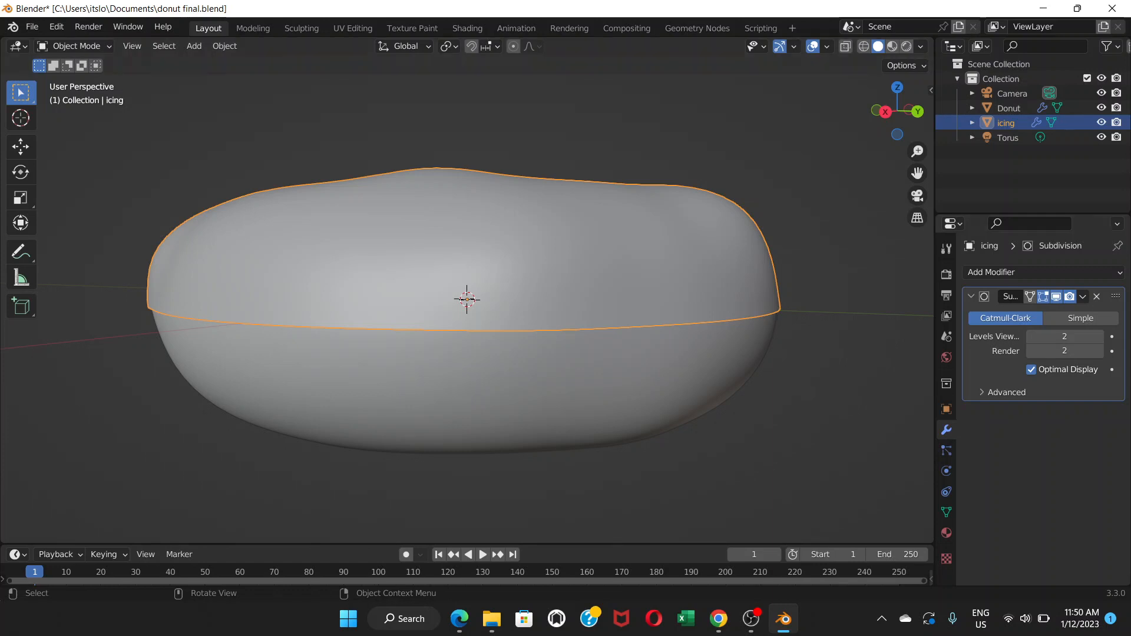
mouse_move(946, 430)
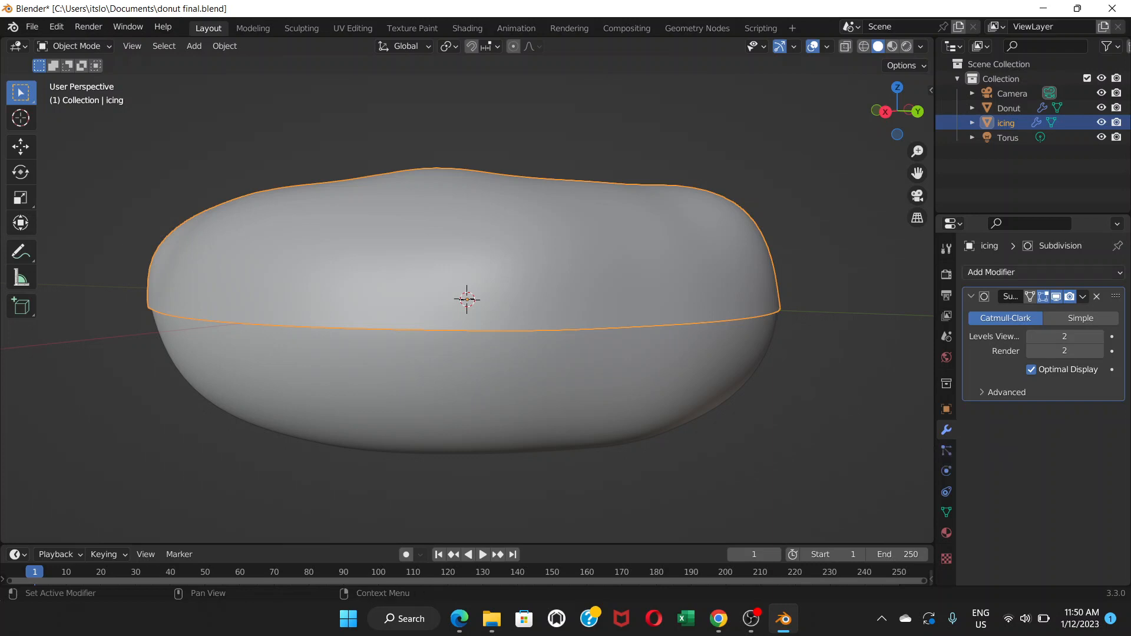
Step: Add a Solidify modifier to the icing and raise its Thickness to 0.04 m
left_click(991, 272)
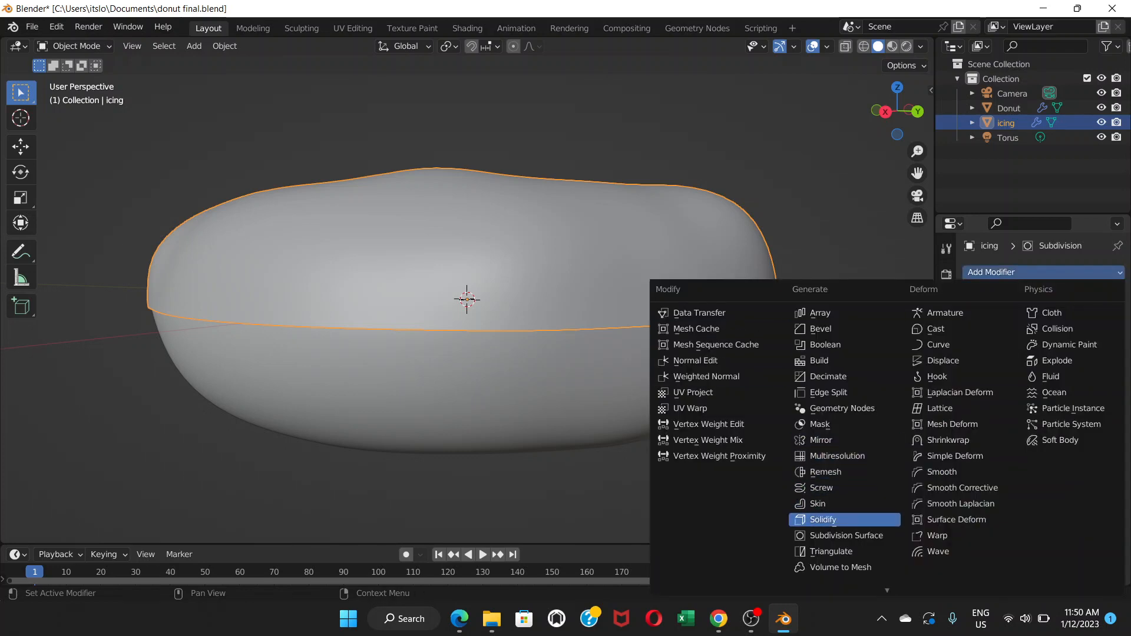
left_click(823, 520)
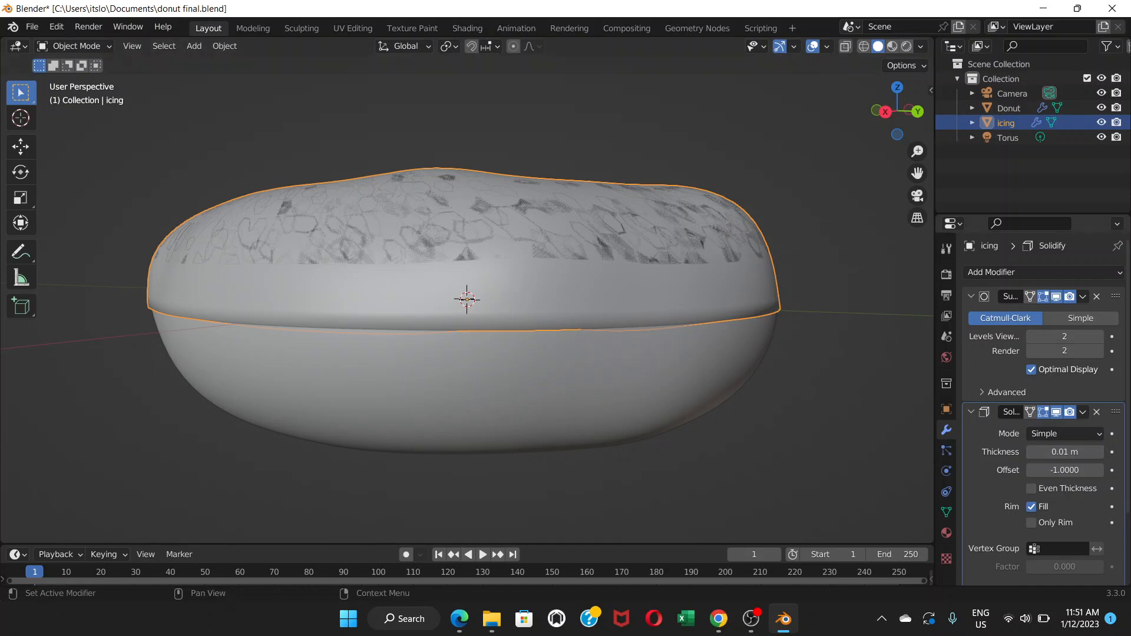
mouse_move(1066, 452)
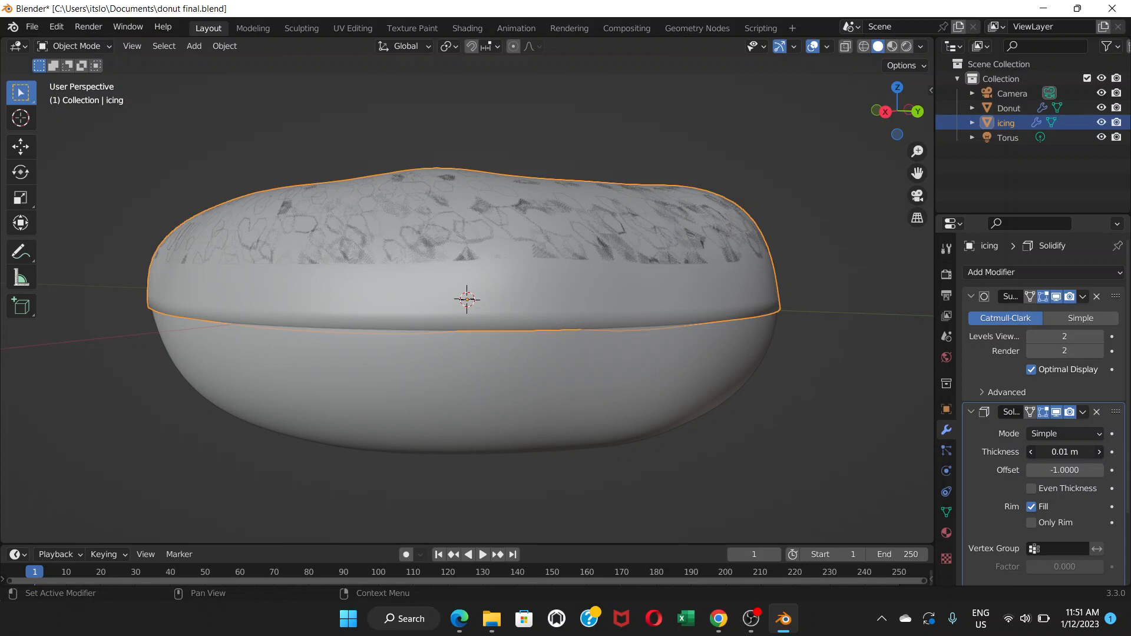
left_click_drag(1064, 452, 1086, 452)
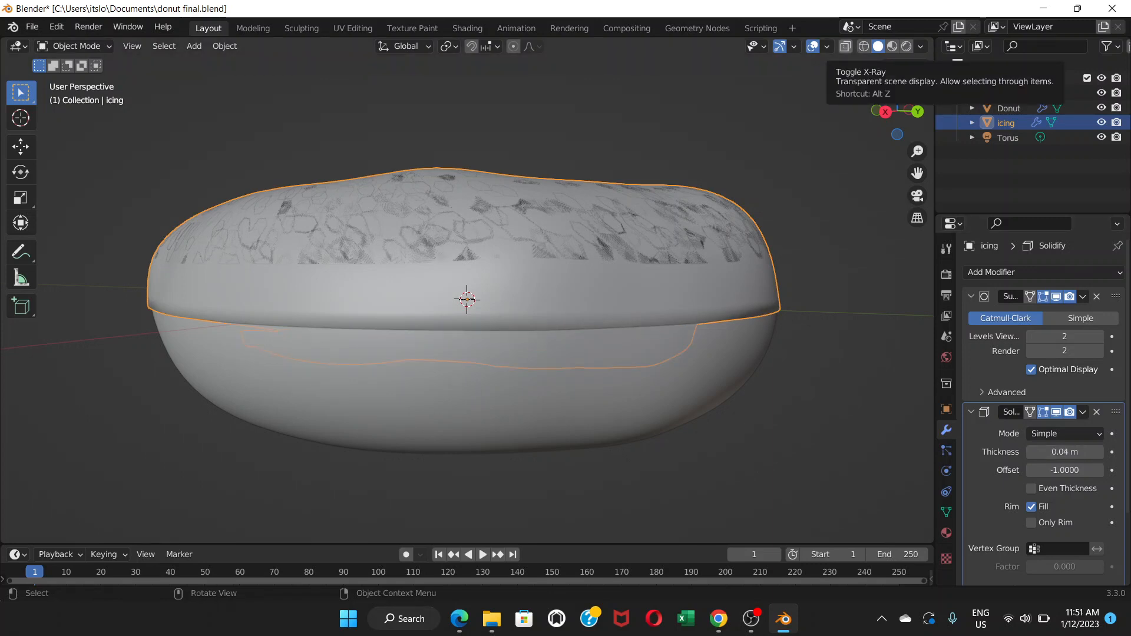
Step: Switch to X-Ray wireframe display and lower the Solidify Thickness to 0.01 m
left_click(845, 46)
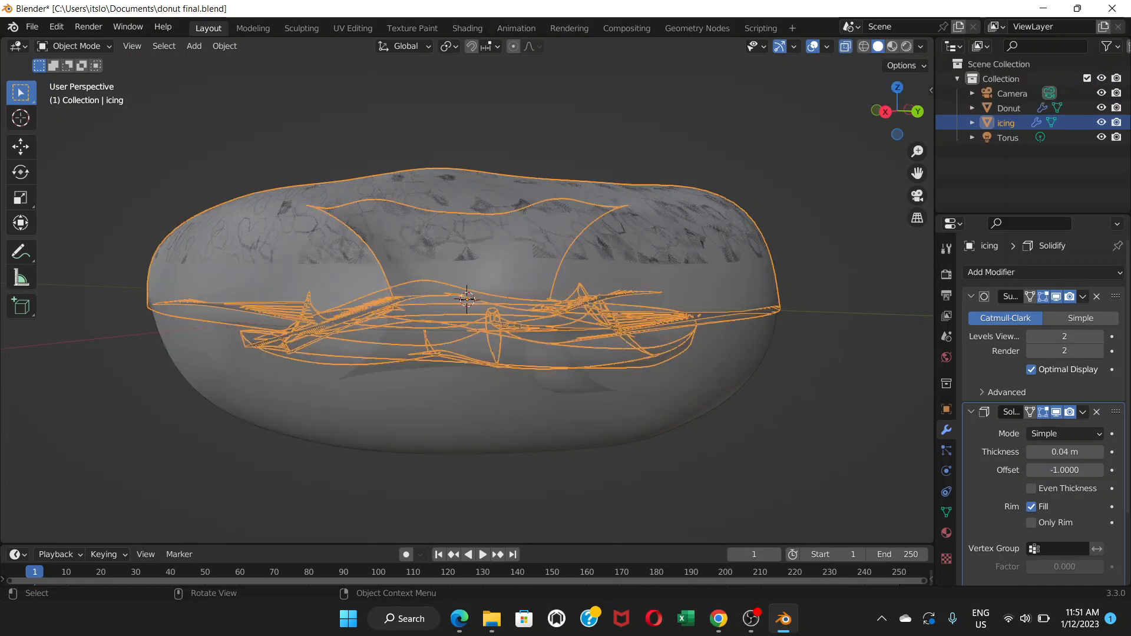
mouse_move(878, 46)
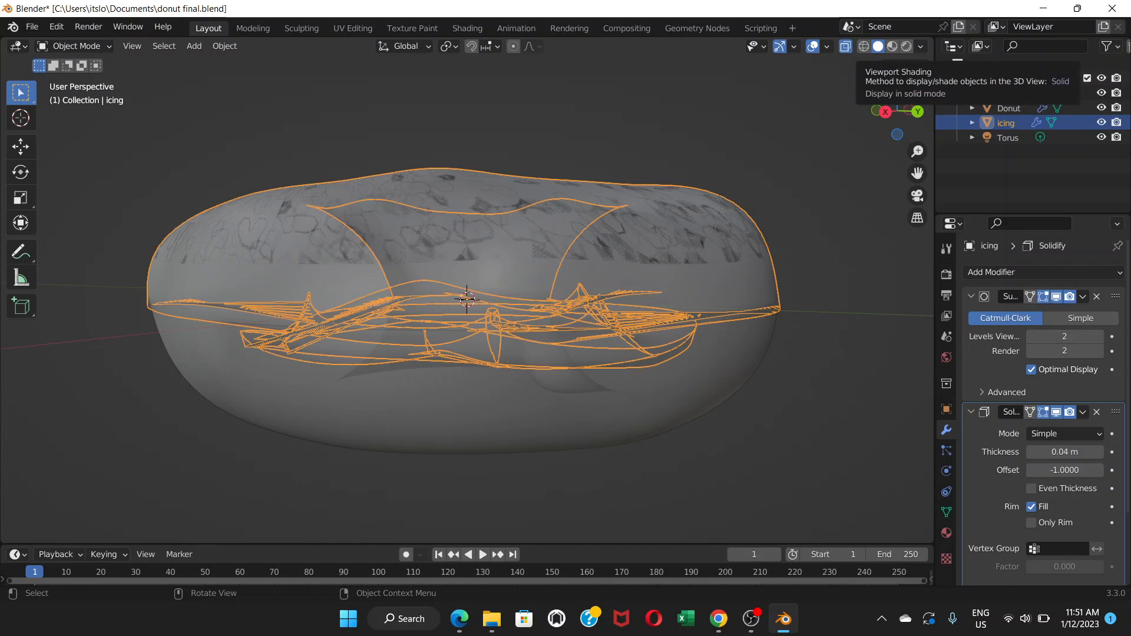
mouse_move(863, 47)
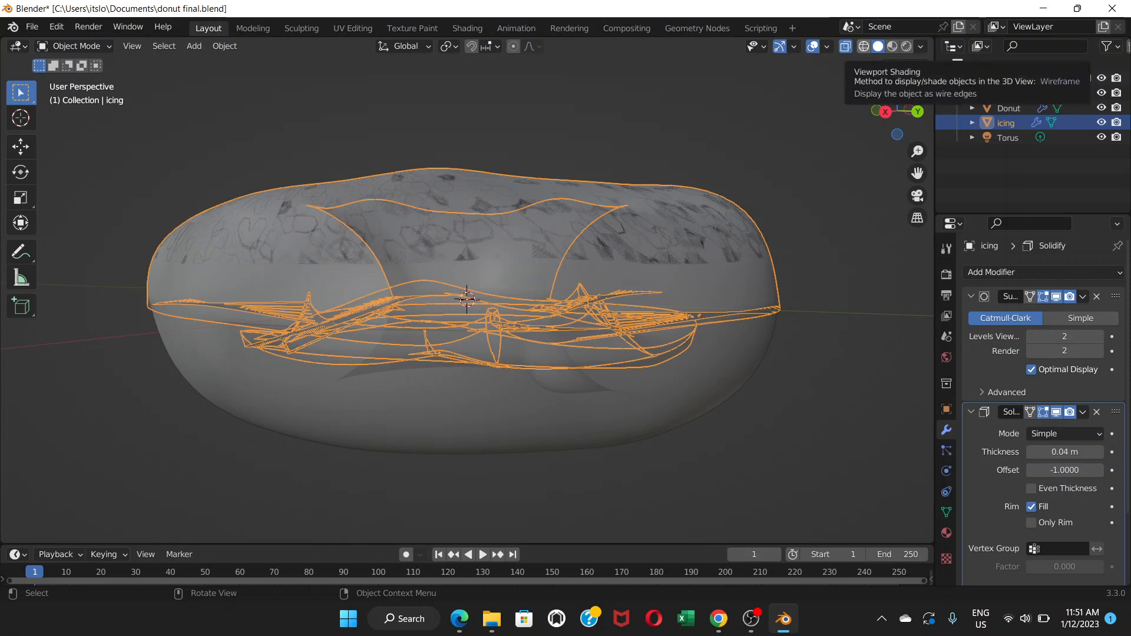
left_click(863, 47)
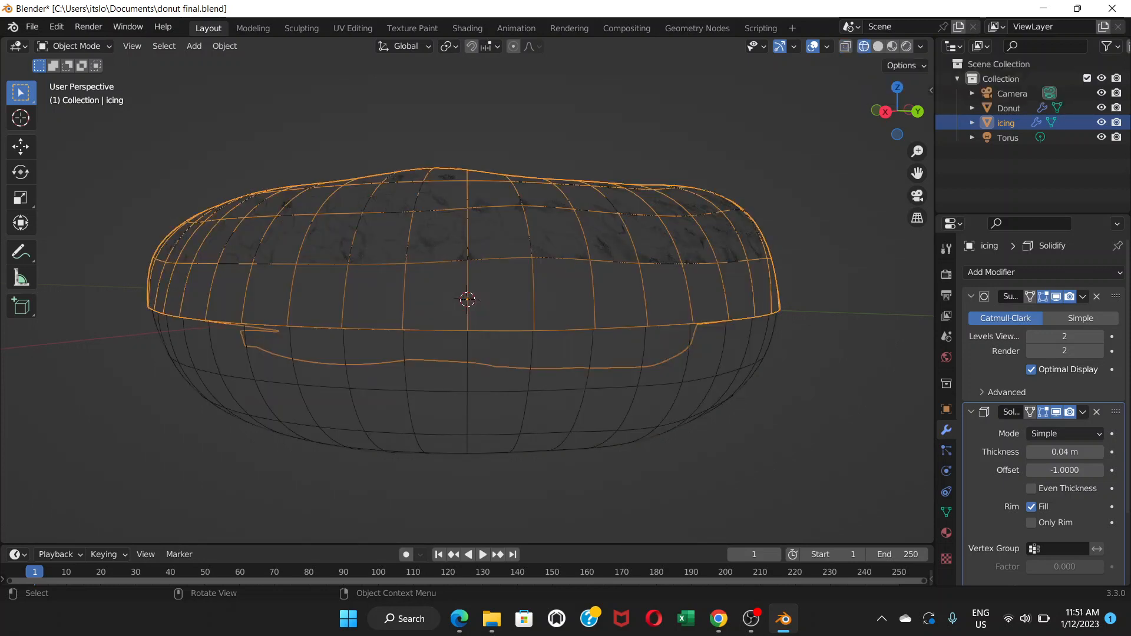
mouse_move(863, 46)
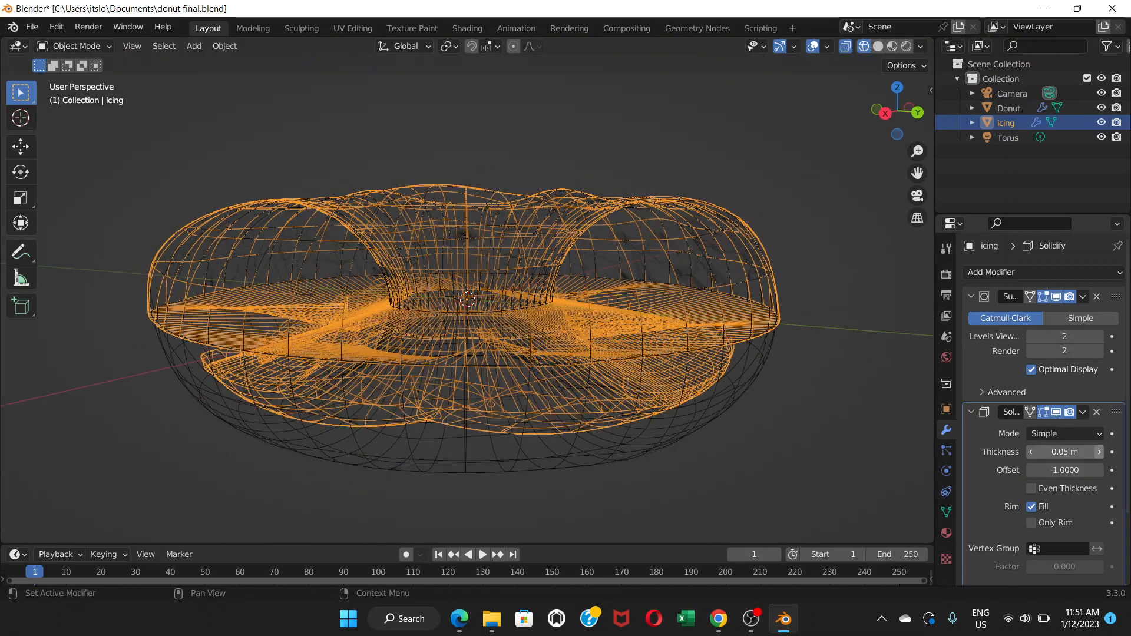
left_click(1099, 452)
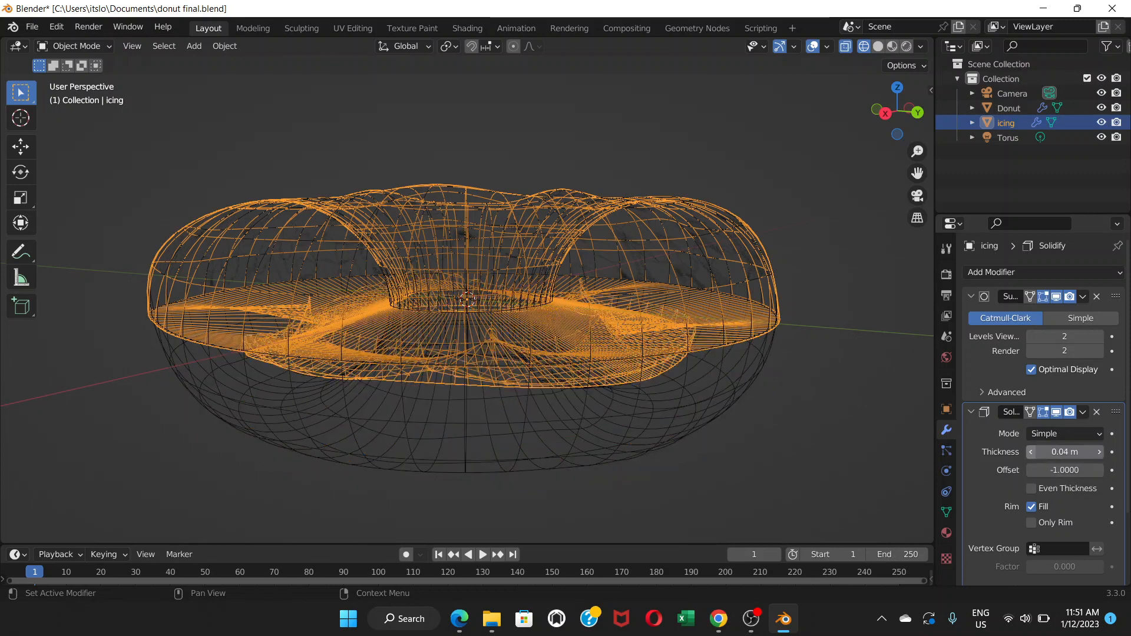
left_click(1031, 452)
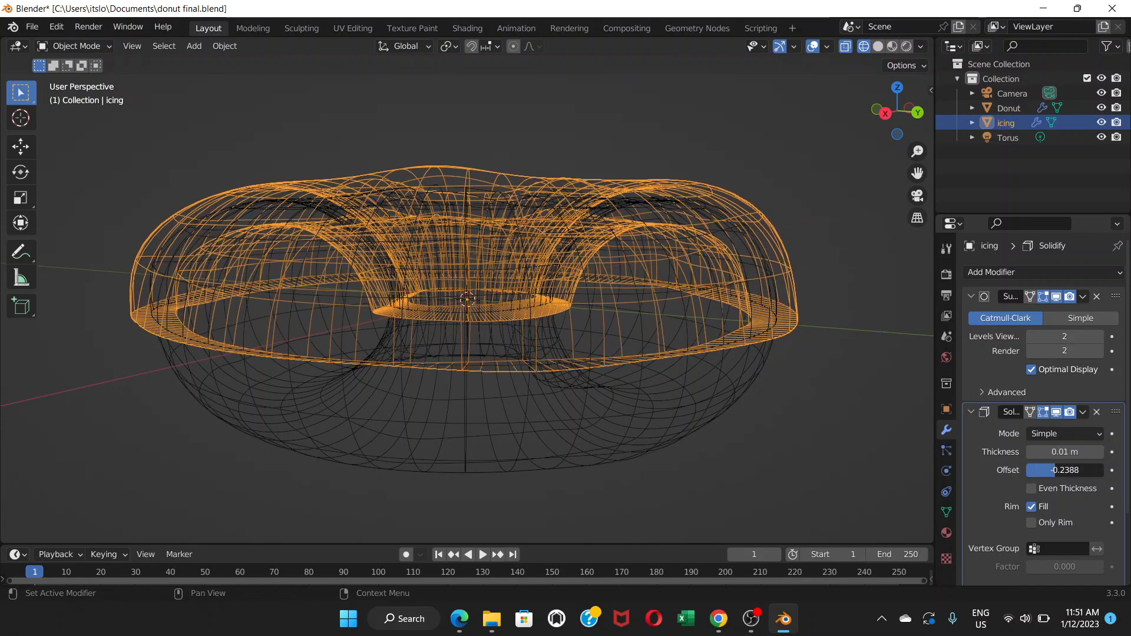
Step: Set Solidify Offset to 1 and tune the icing Thickness down to 0.002 m
type("1.0000")
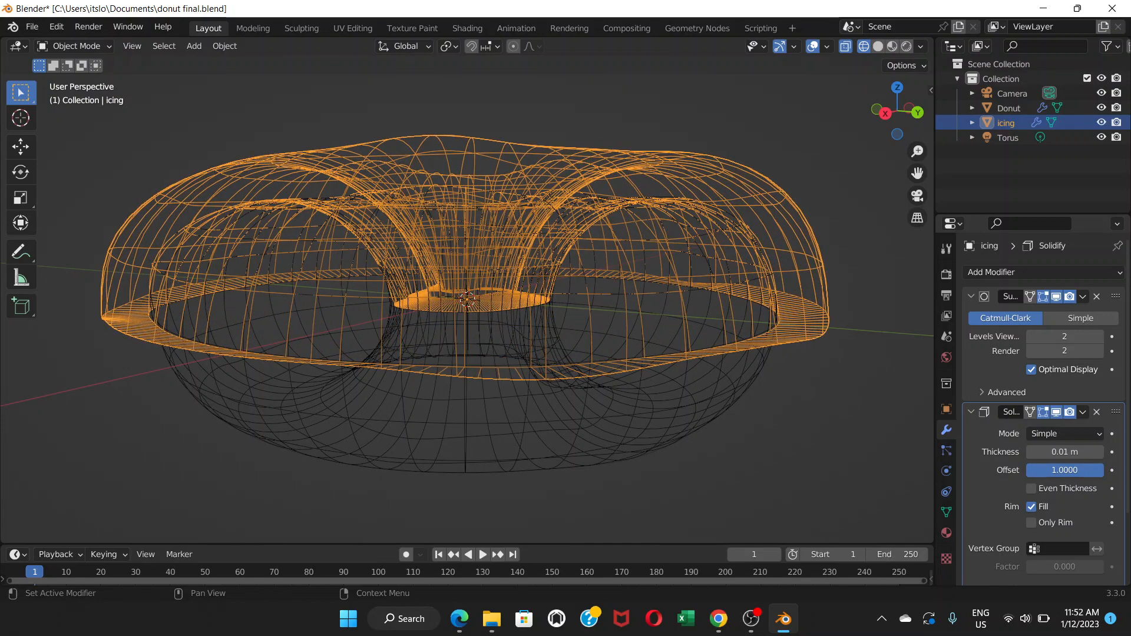
left_click_drag(1065, 452, 1083, 452)
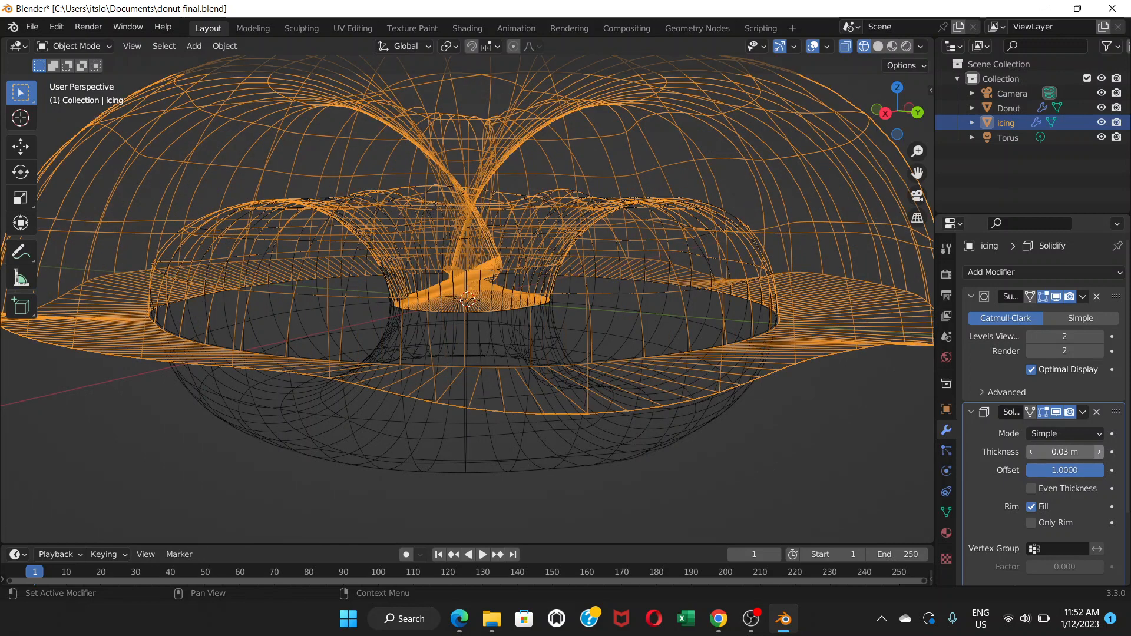
left_click(1031, 452)
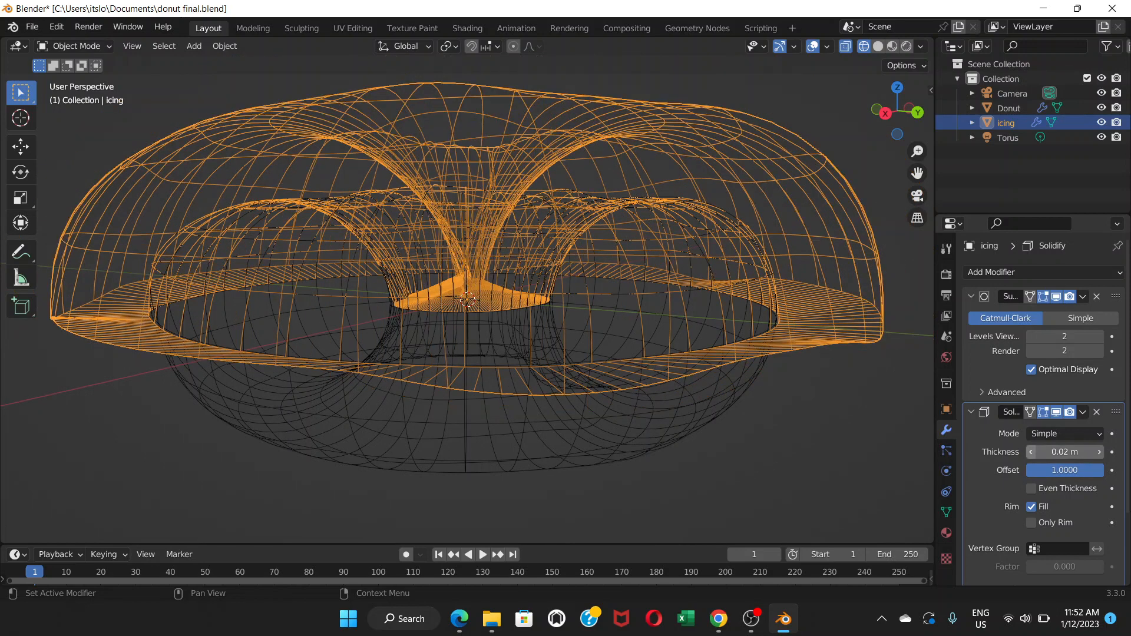
left_click(1031, 452)
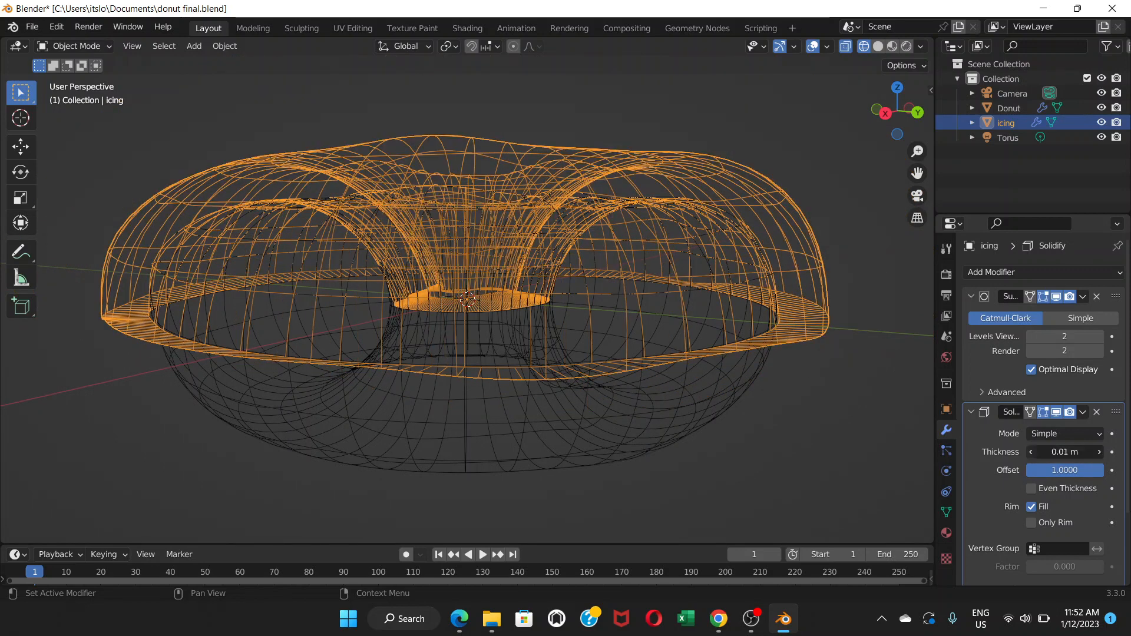
left_click_drag(1064, 452, 1031, 452)
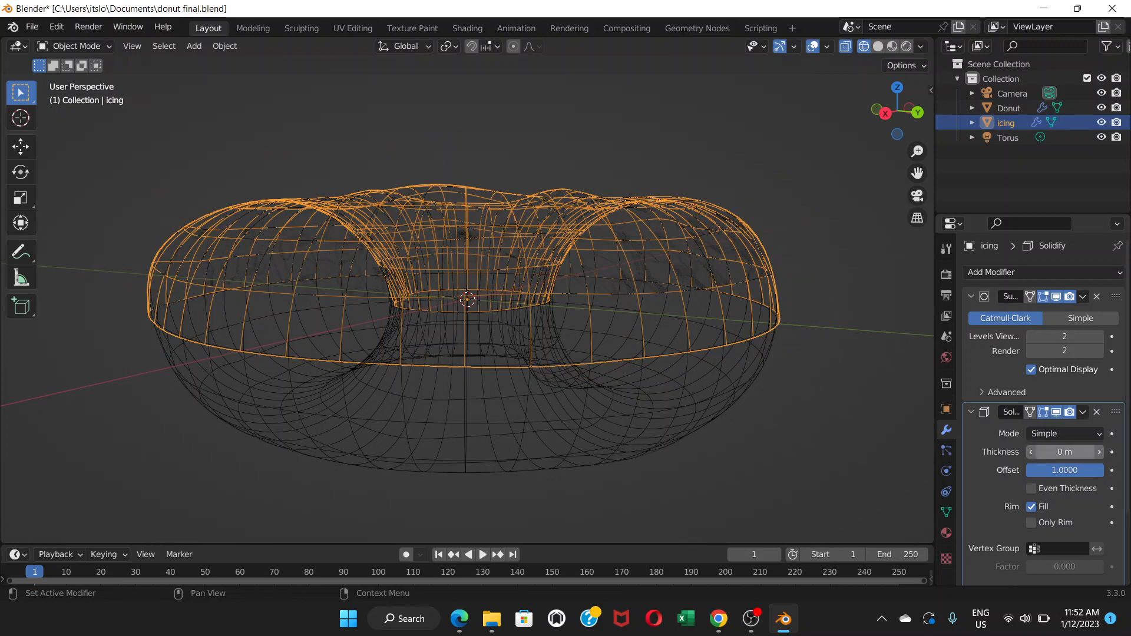
mouse_move(1065, 452)
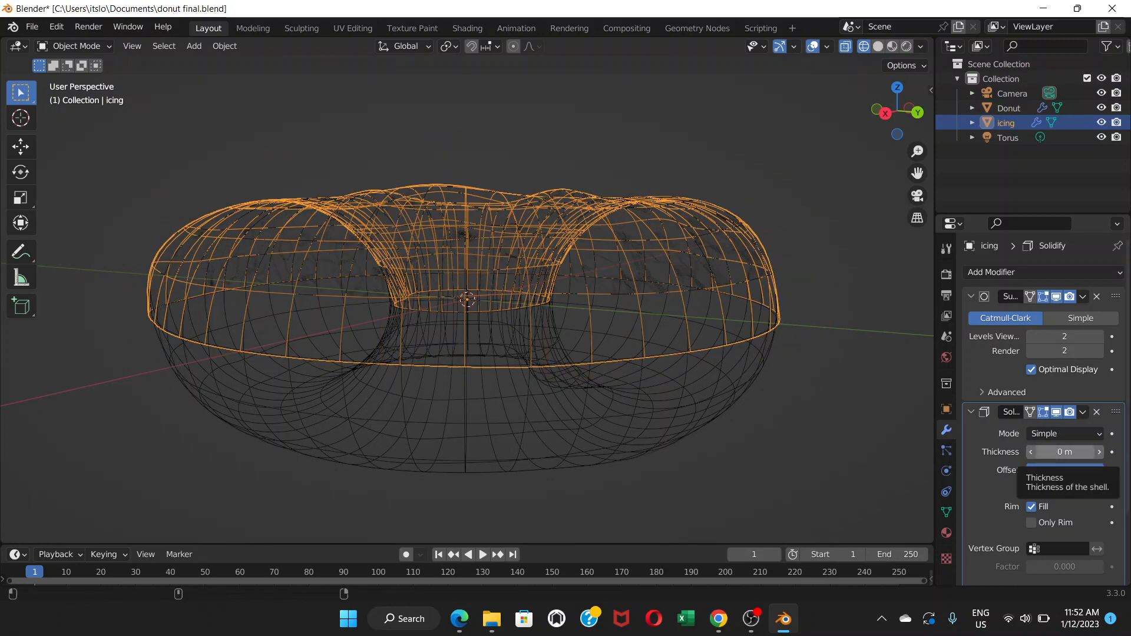
left_click_drag(1064, 452, 1075, 452)
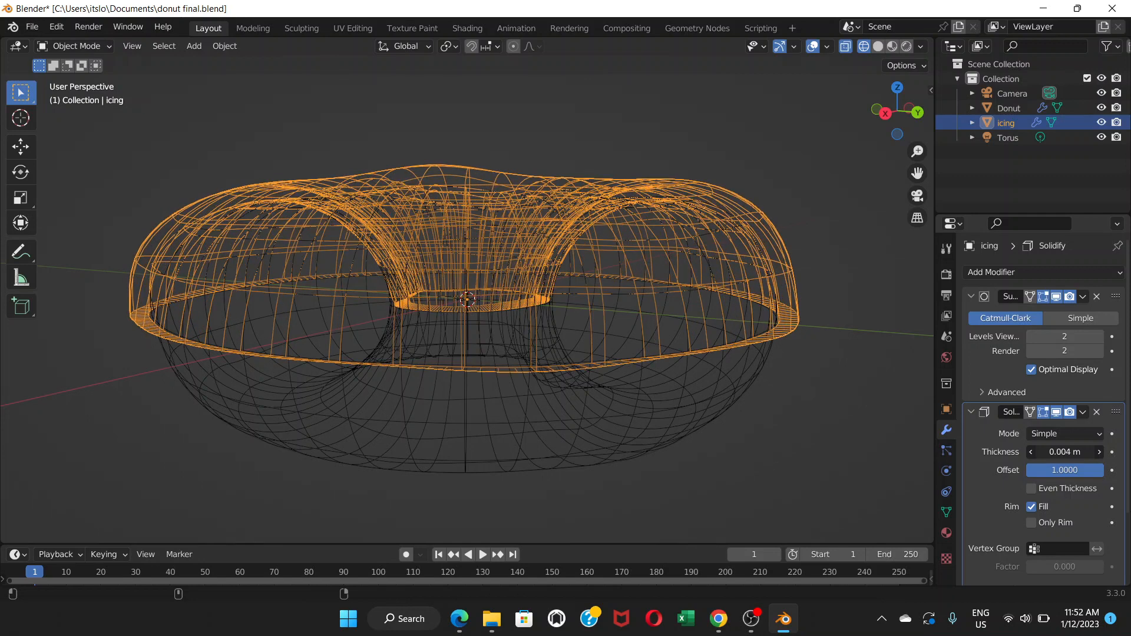
left_click_drag(1064, 452, 1032, 452)
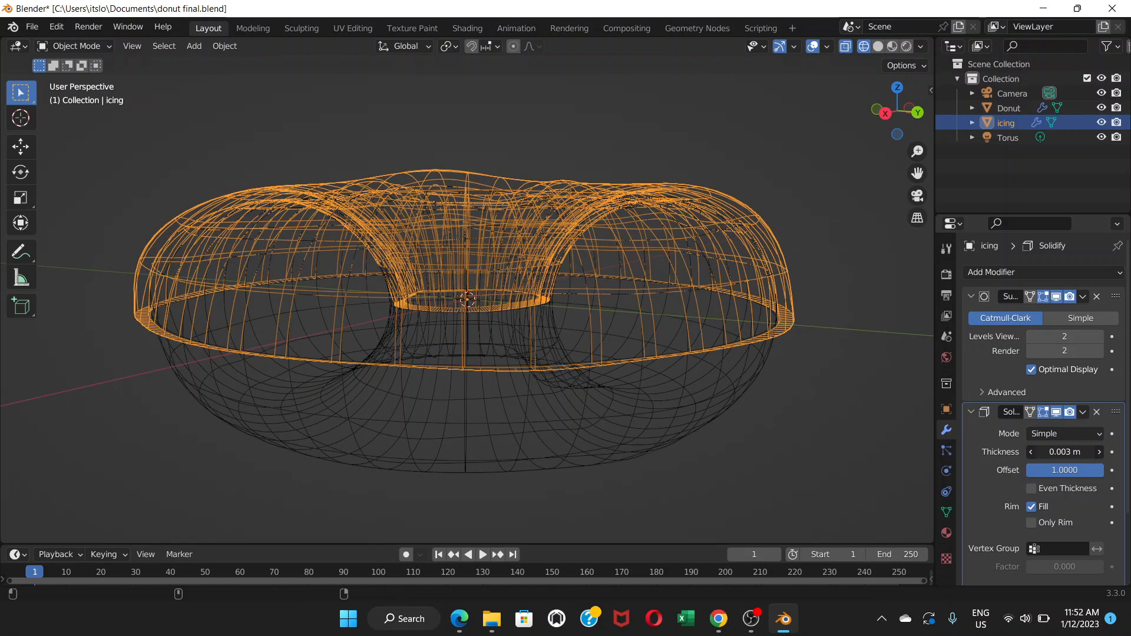
left_click(1031, 452)
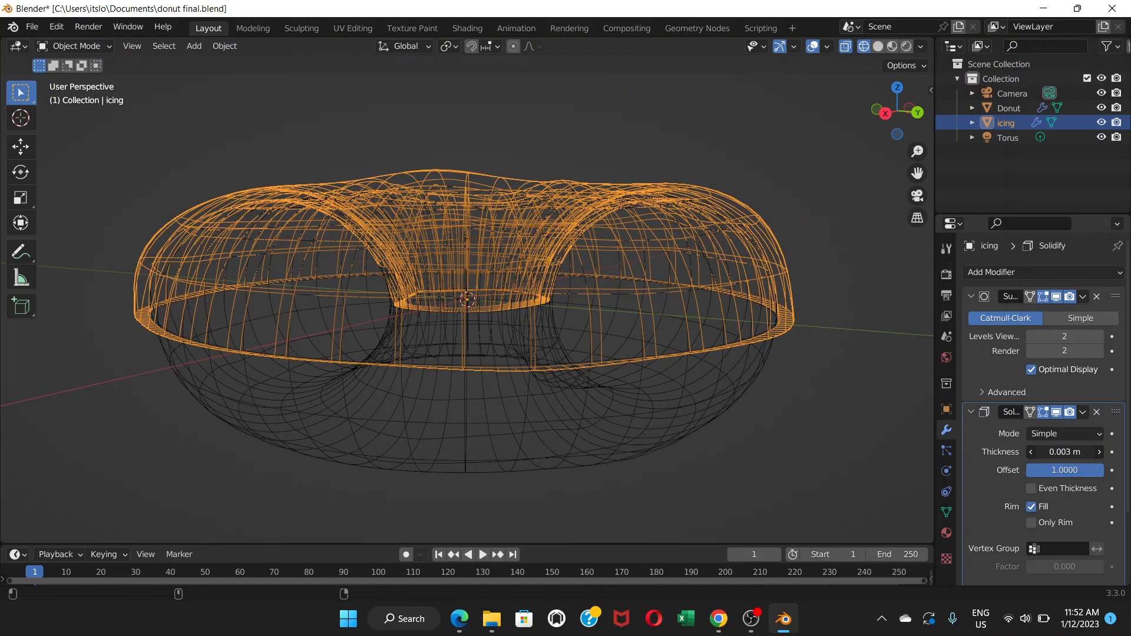
left_click(1031, 452)
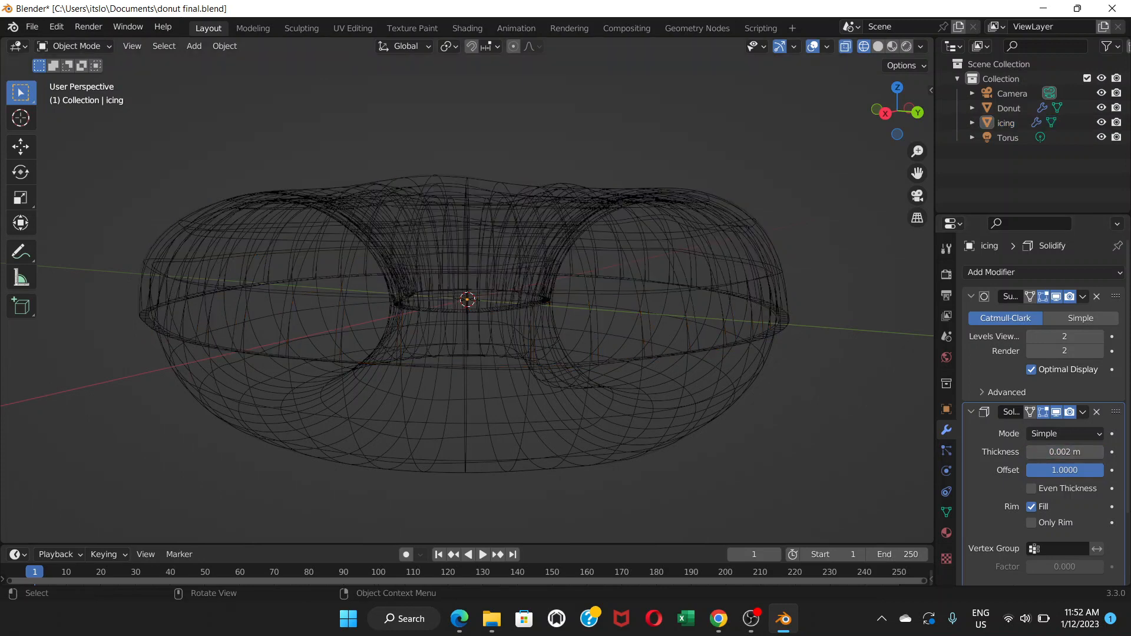
mouse_move(878, 47)
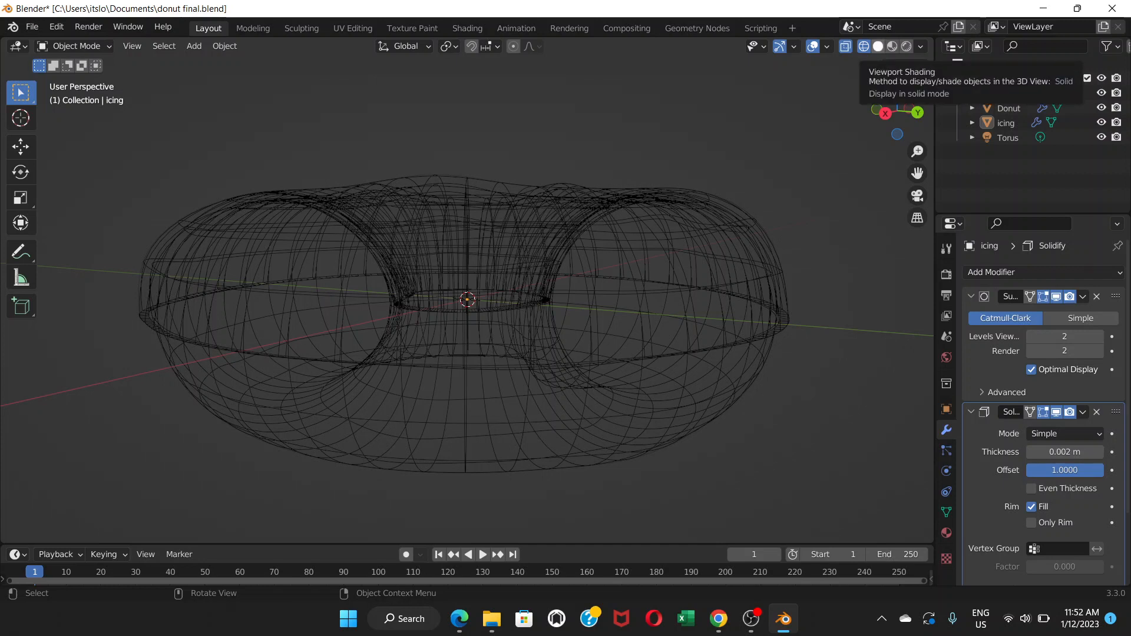
Step: Toggle viewport shading from Solid to Wireframe and back to Solid
left_click(878, 47)
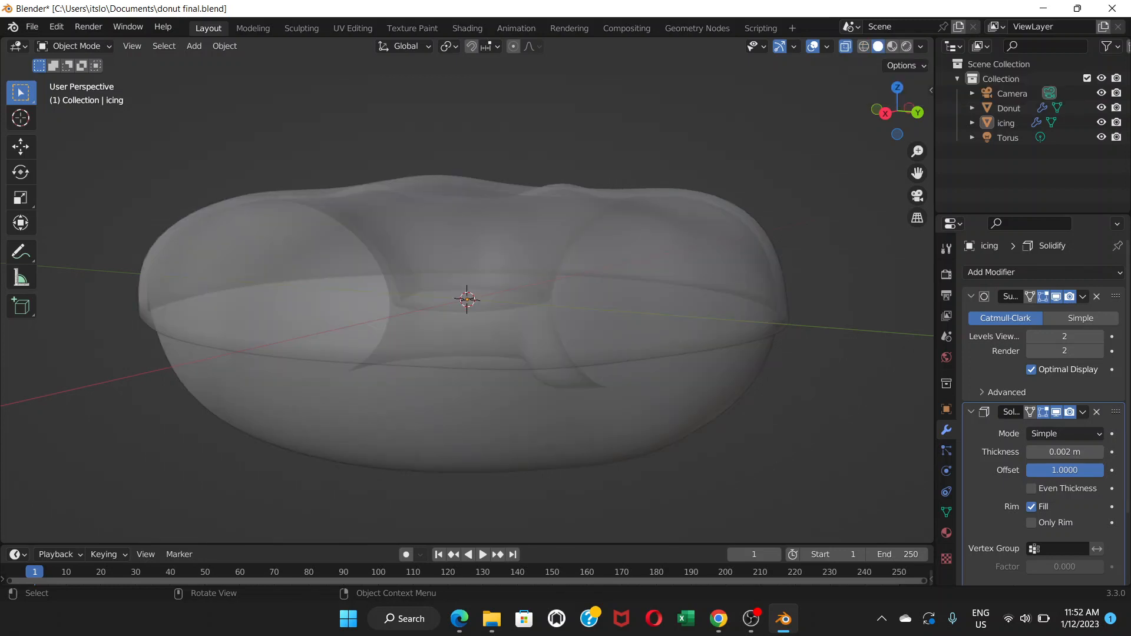
mouse_move(848, 46)
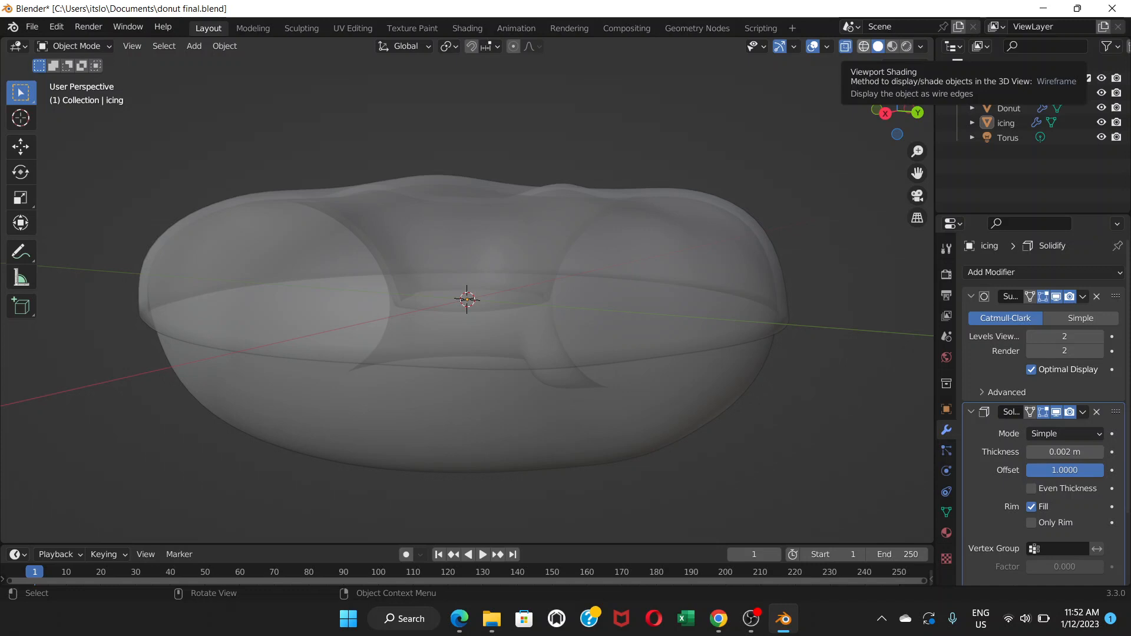
left_click(863, 45)
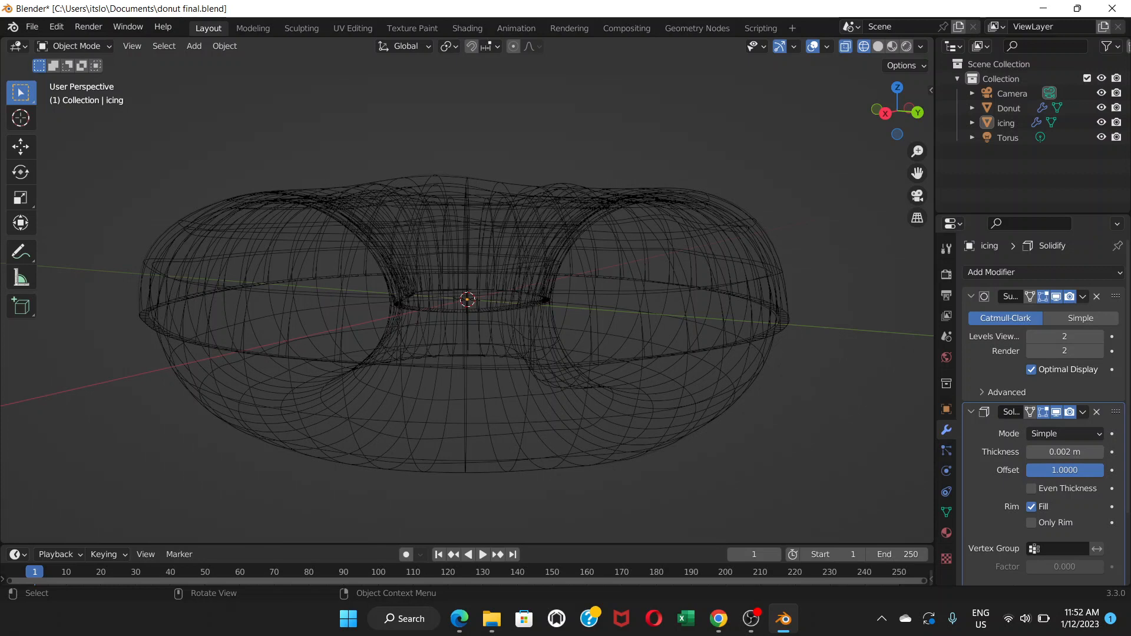
mouse_move(878, 46)
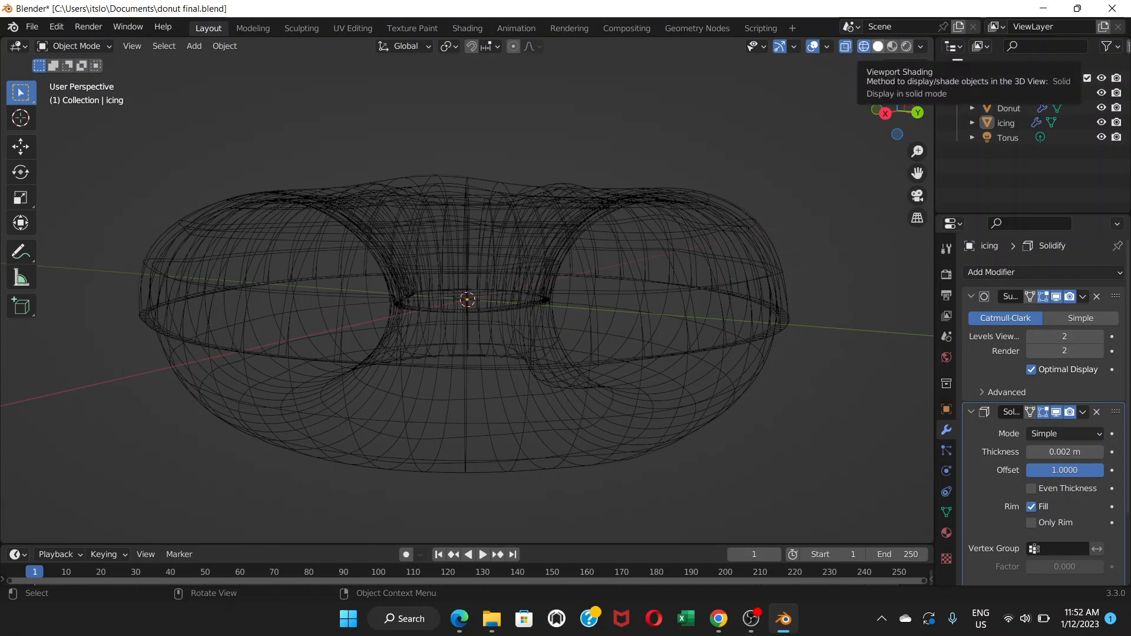
left_click(892, 46)
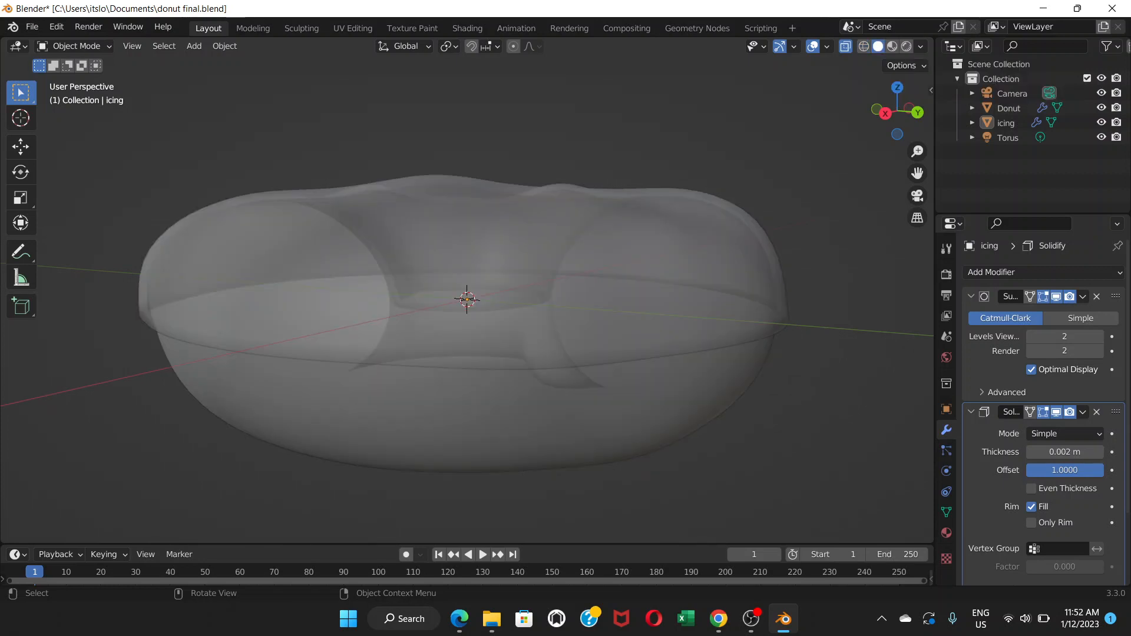
mouse_move(845, 47)
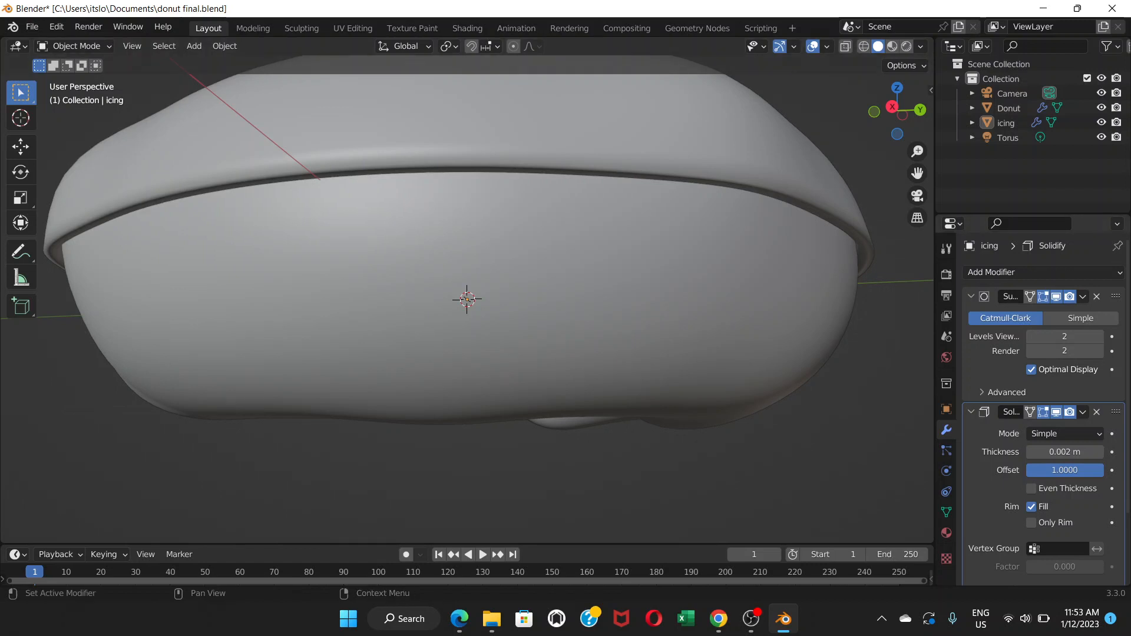
Step: Collapse the icing's Subdivision Surface and Solidify modifier panels into two header lines
left_click(971, 297)
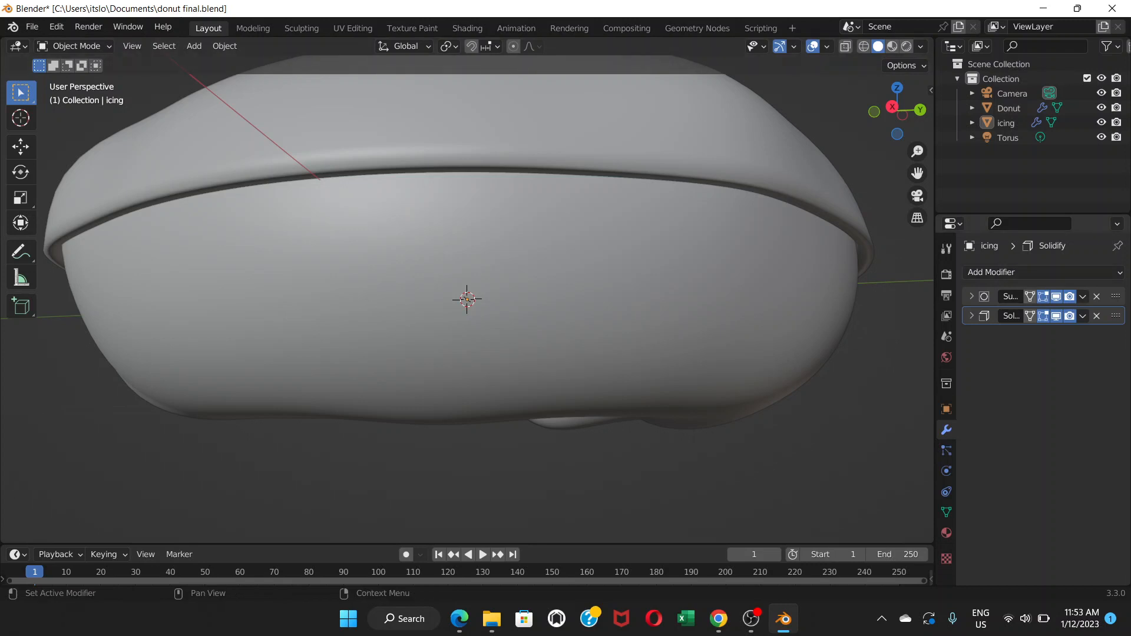
Step: Move the Solidify modifier above Subdivision Surface and reselect the icing object
left_click(1096, 296)
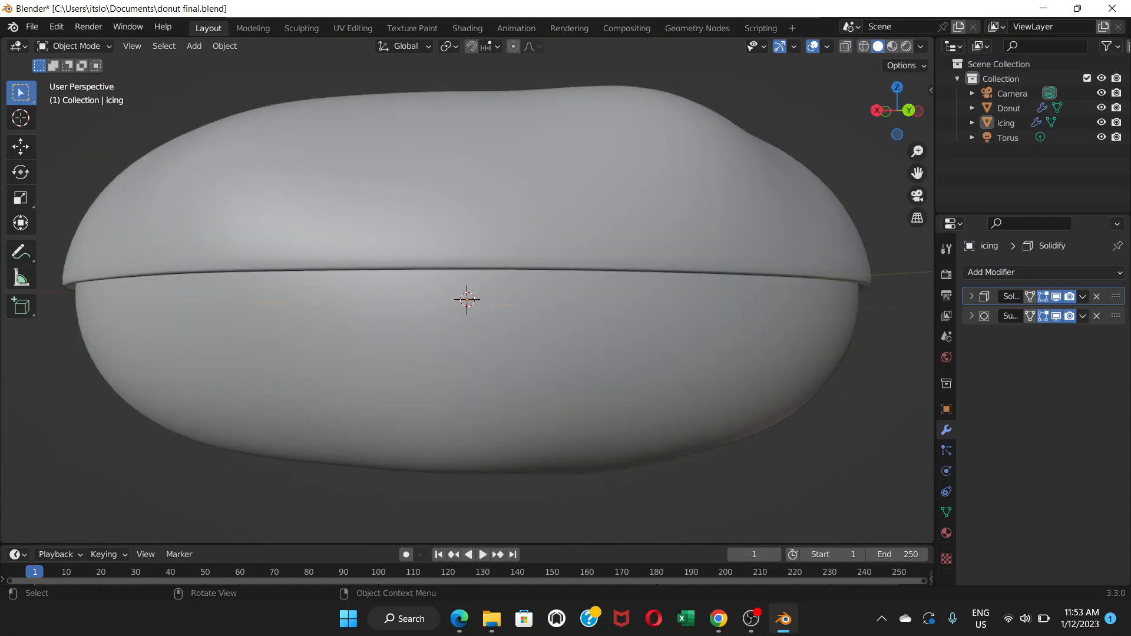
left_click(1006, 123)
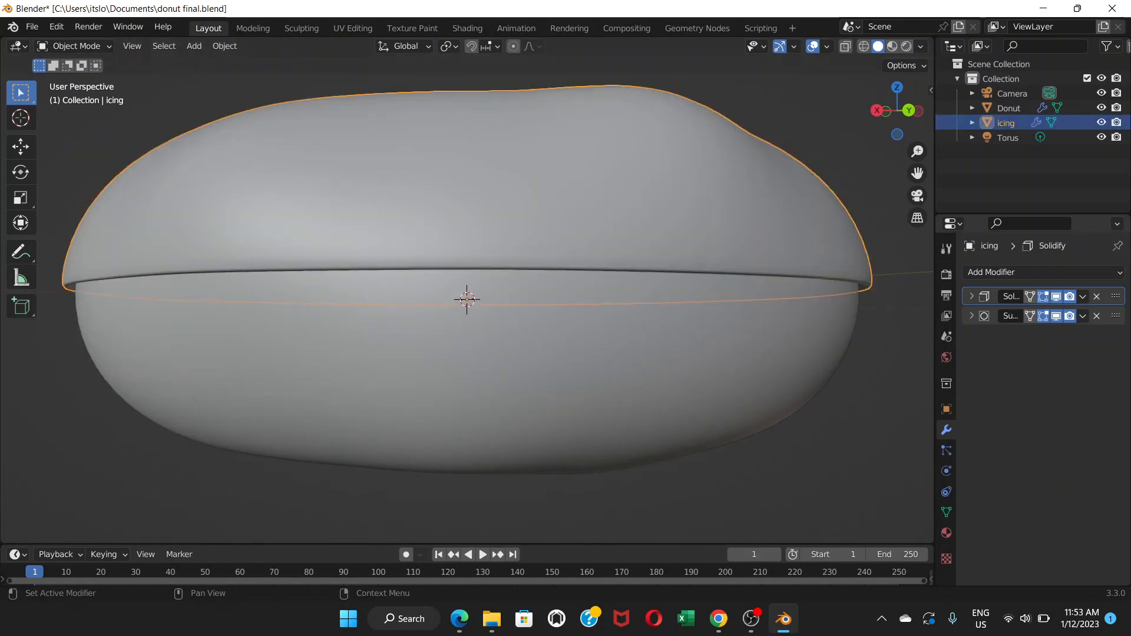
Step: Expand Solidify, raise Thickness to 0.003 m, then return it to 0.002 m
left_click(971, 297)
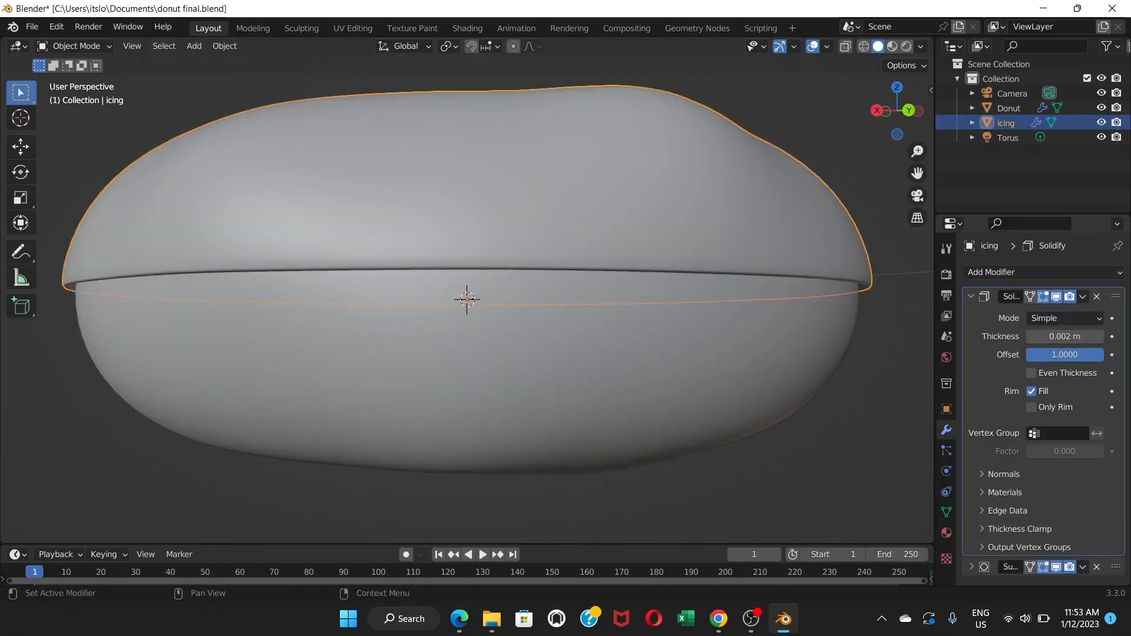
mouse_move(1065, 337)
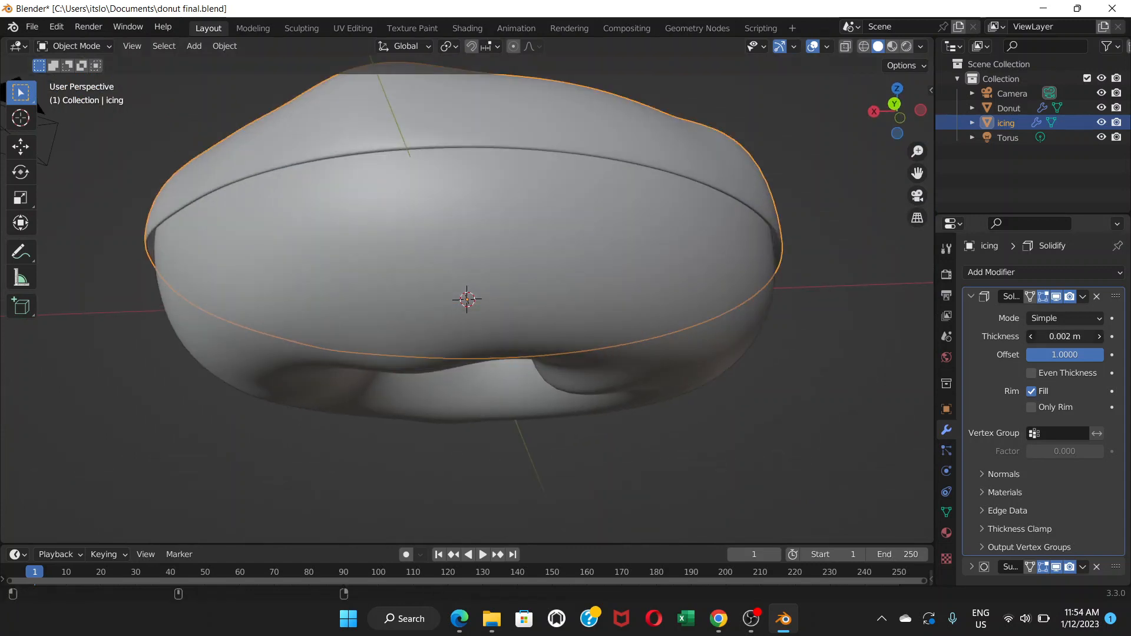
left_click_drag(1064, 336, 1075, 337)
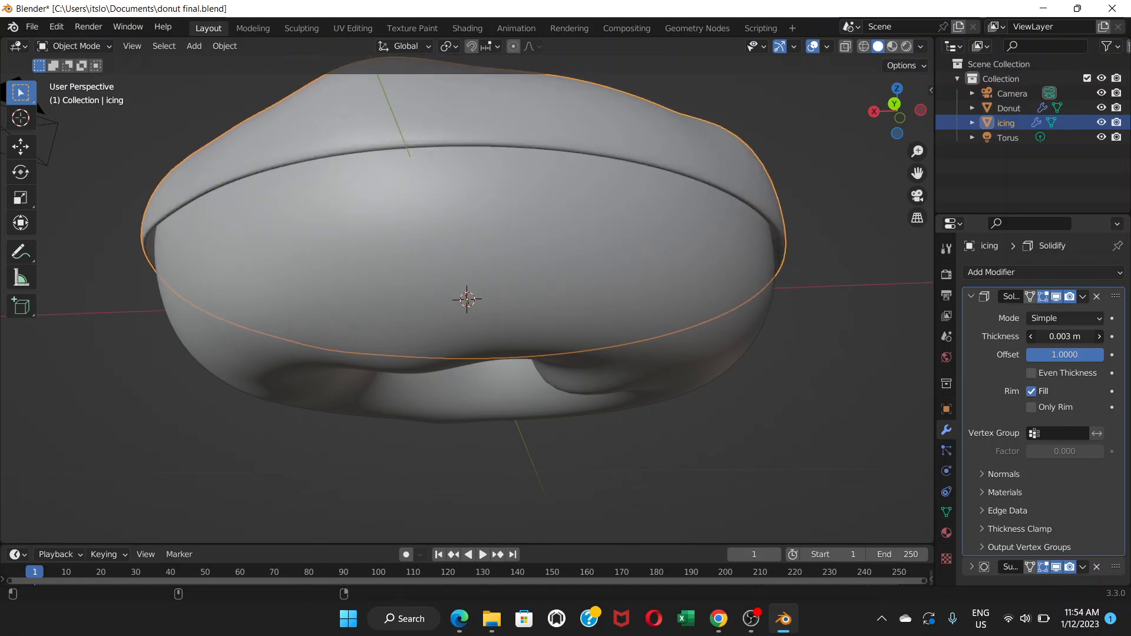
left_click(1032, 336)
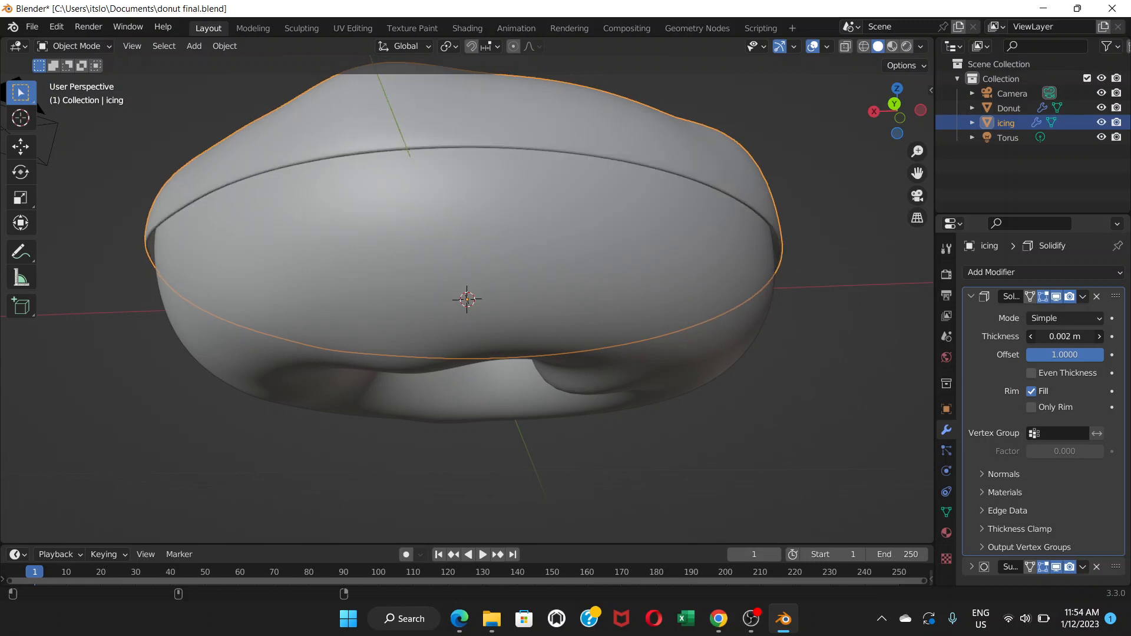